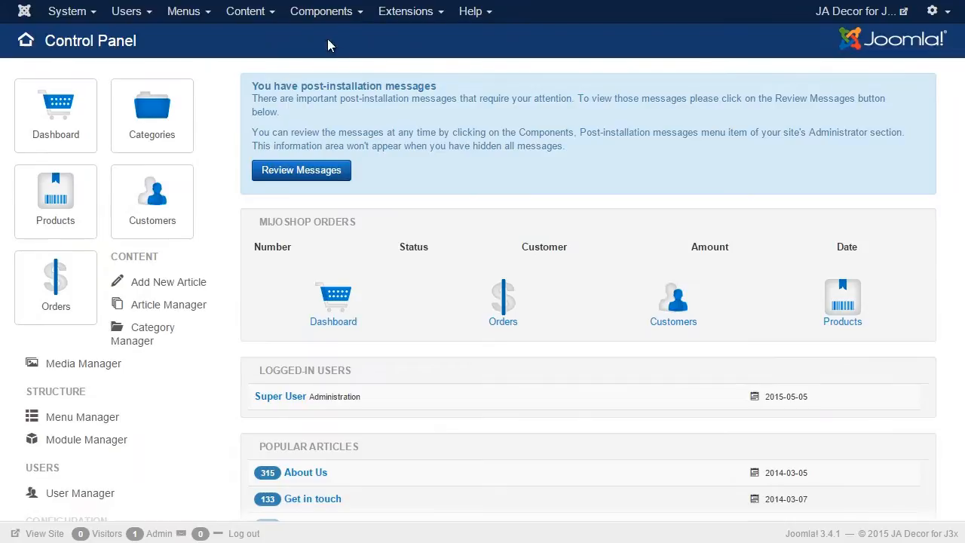
# Start a fresh Akeeba site backup before beginning the migration
pyautogui.click(325, 58)
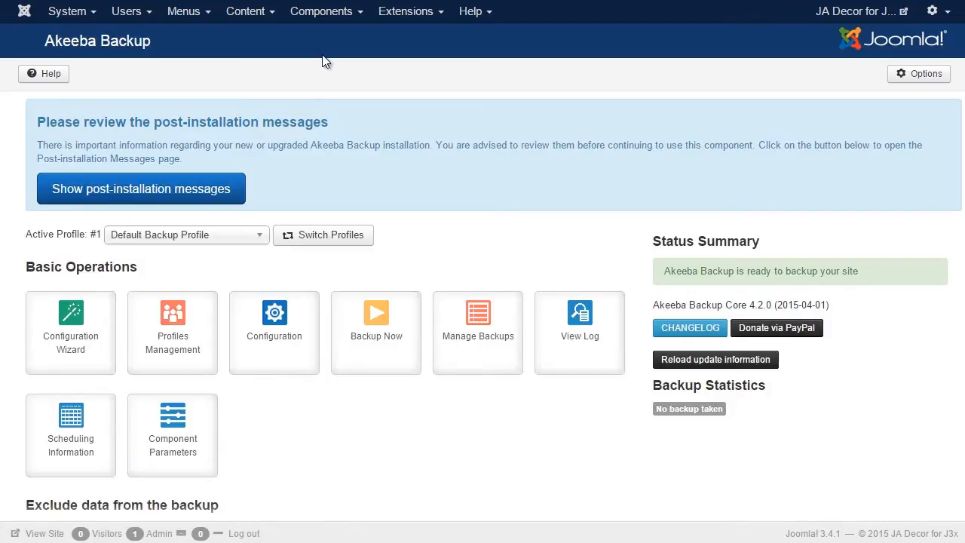
pyautogui.moveTo(376, 312)
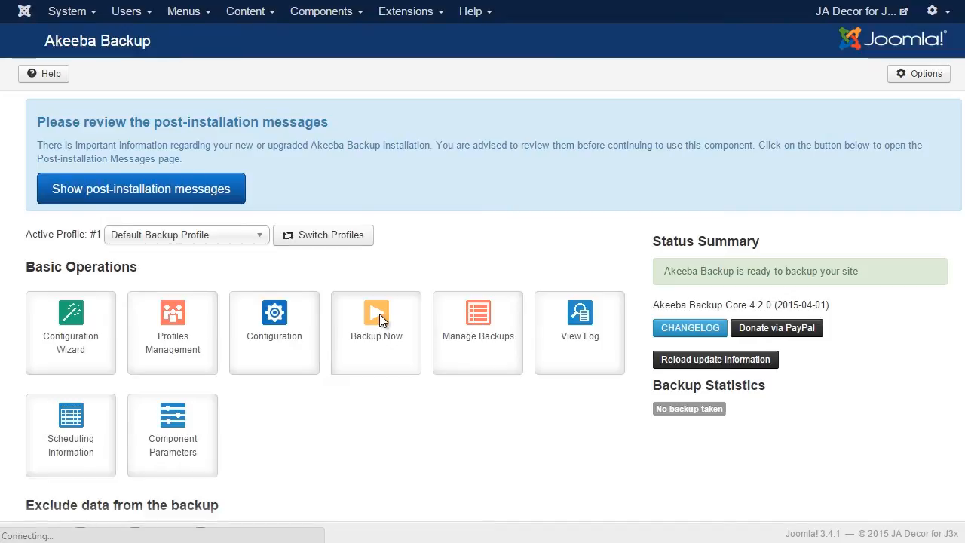
pyautogui.click(377, 331)
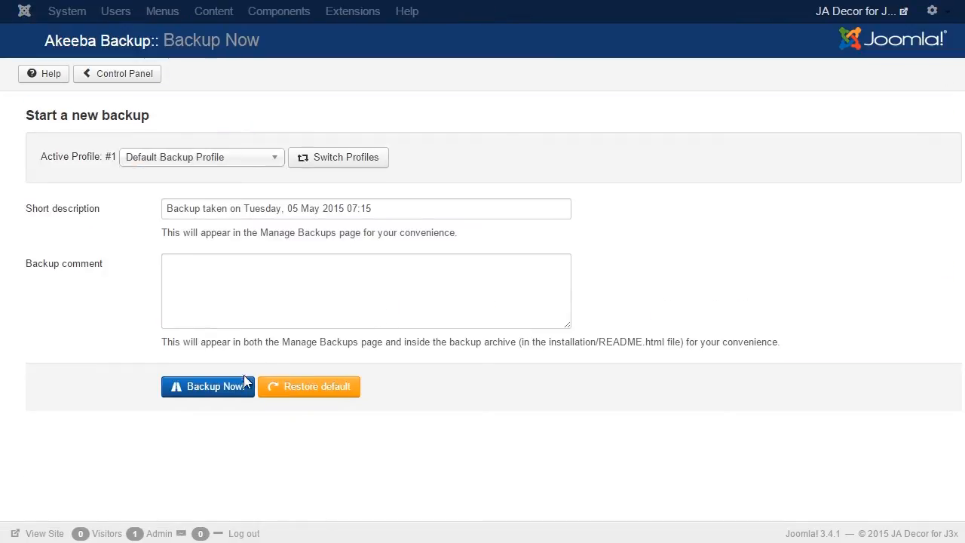
pyautogui.click(209, 386)
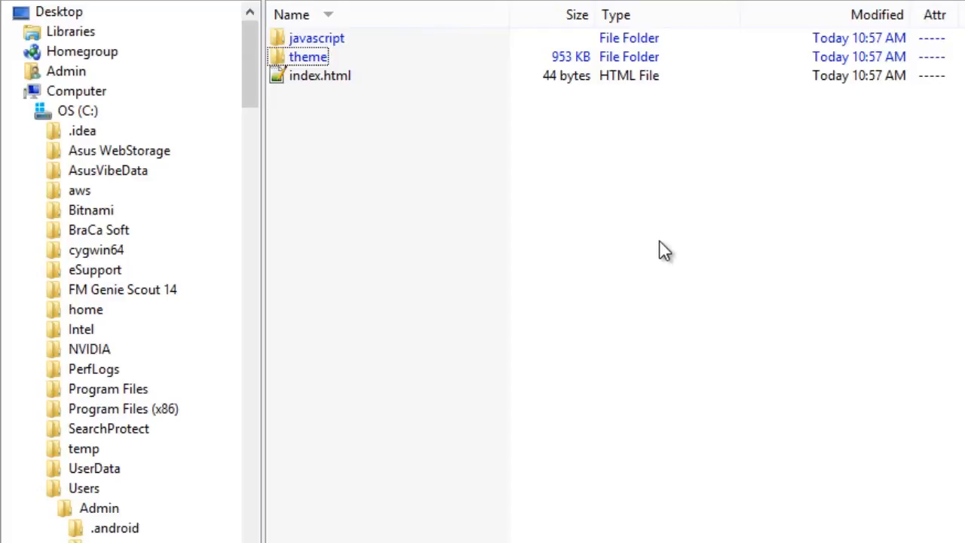
# Download the MijoShop DB Migration package from its product page
pyautogui.click(308, 57)
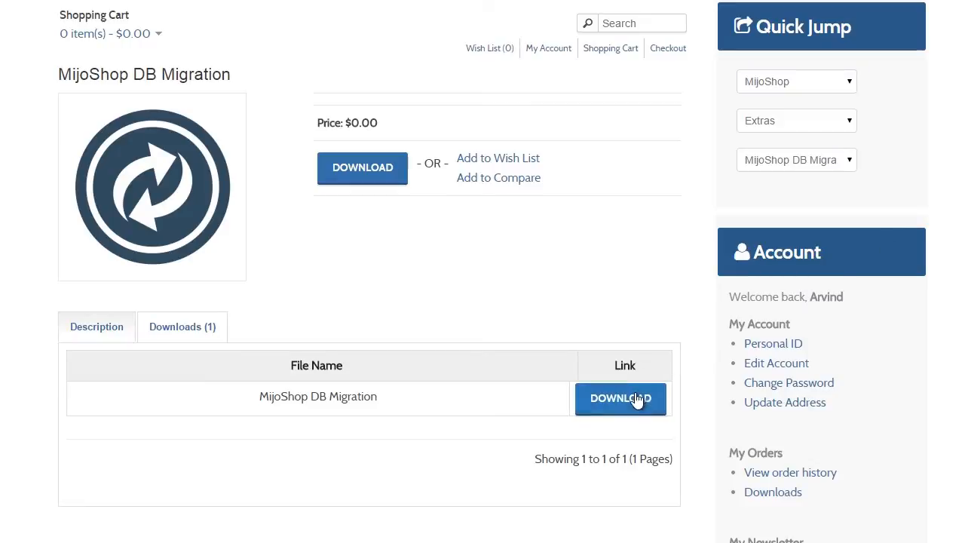
pyautogui.click(622, 398)
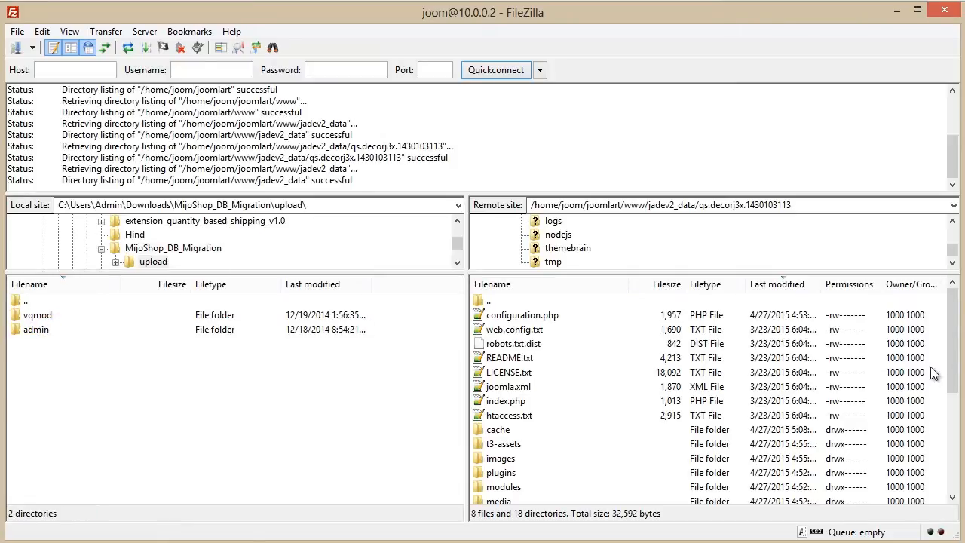
# Upload the local vqmod and admin folders into the remote components/com_mijoshop/opencart directory
pyautogui.scroll(-3)
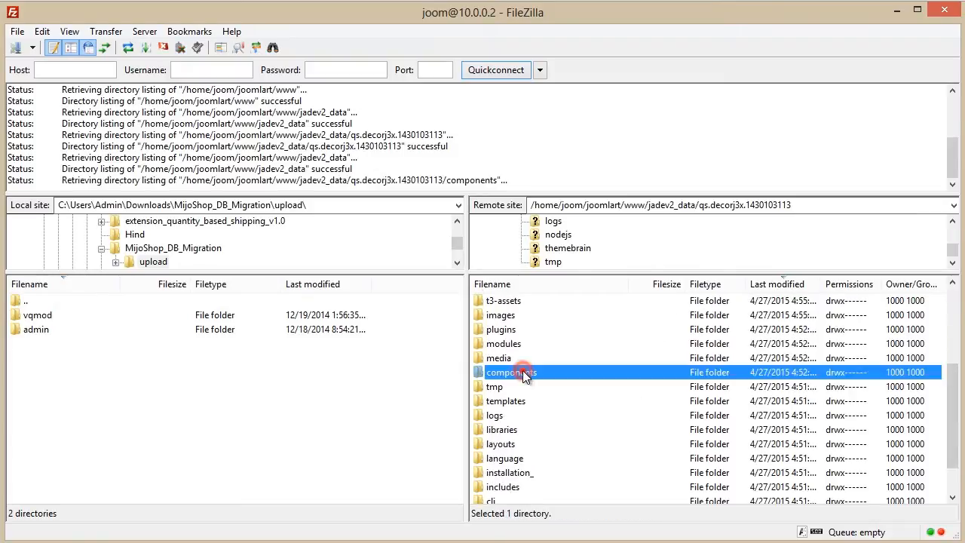
pyautogui.doubleClick(510, 371)
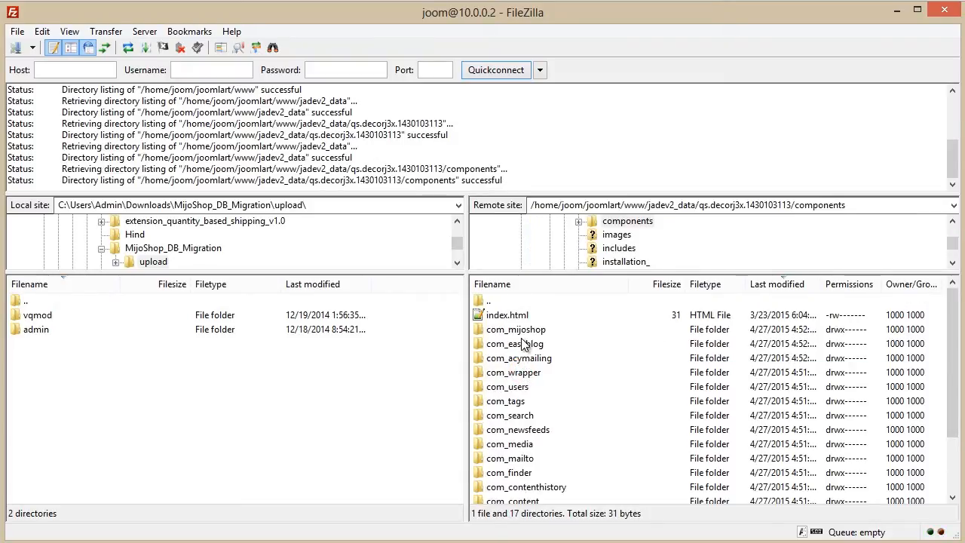
pyautogui.doubleClick(516, 329)
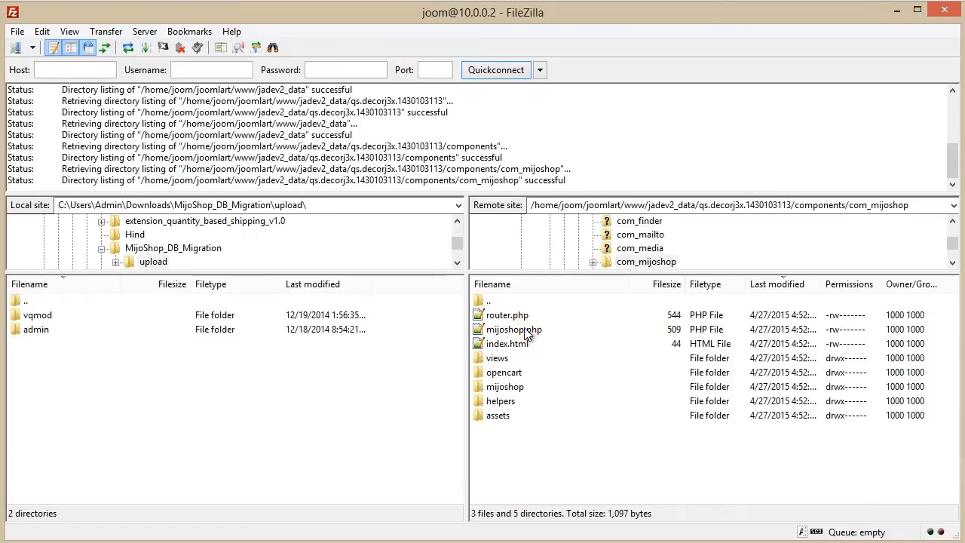
pyautogui.doubleClick(503, 371)
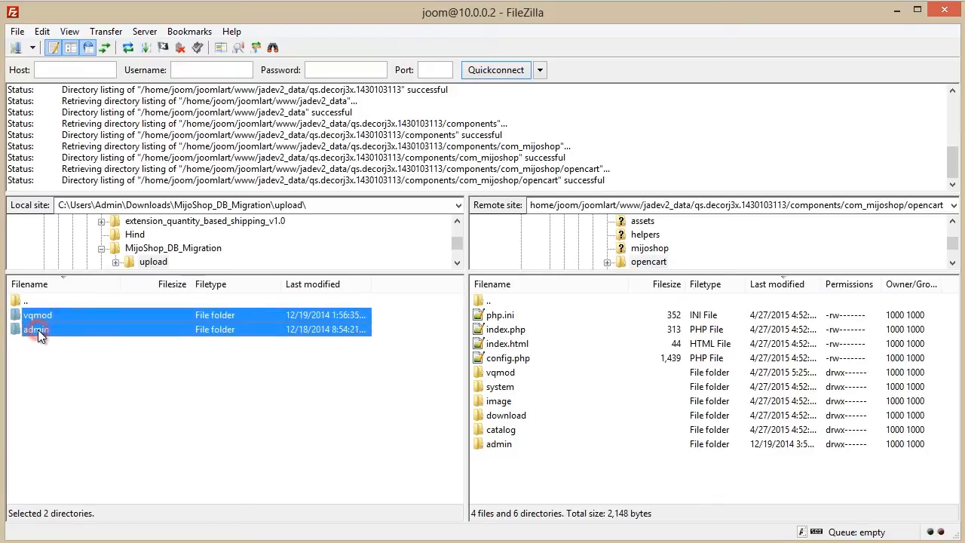
pyautogui.rightClick(36, 328)
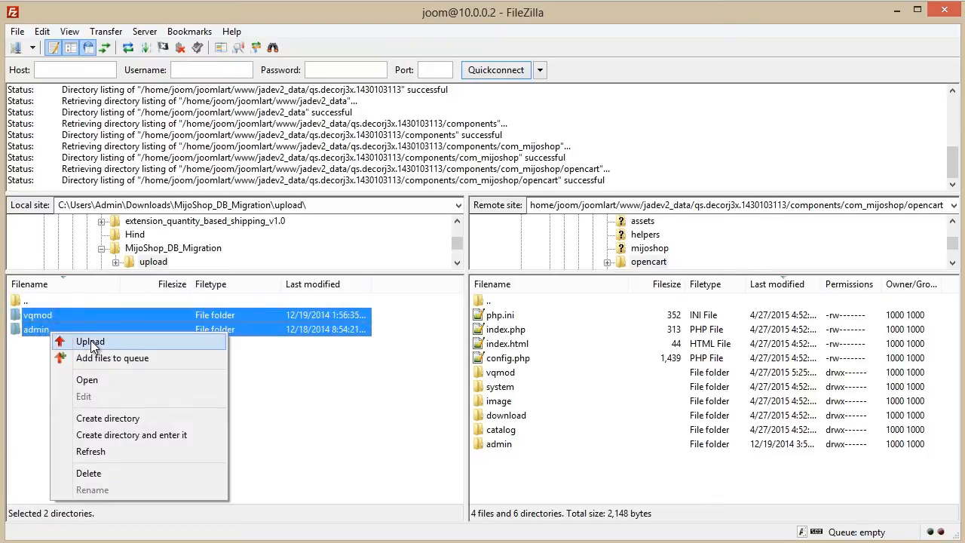
pyautogui.click(91, 341)
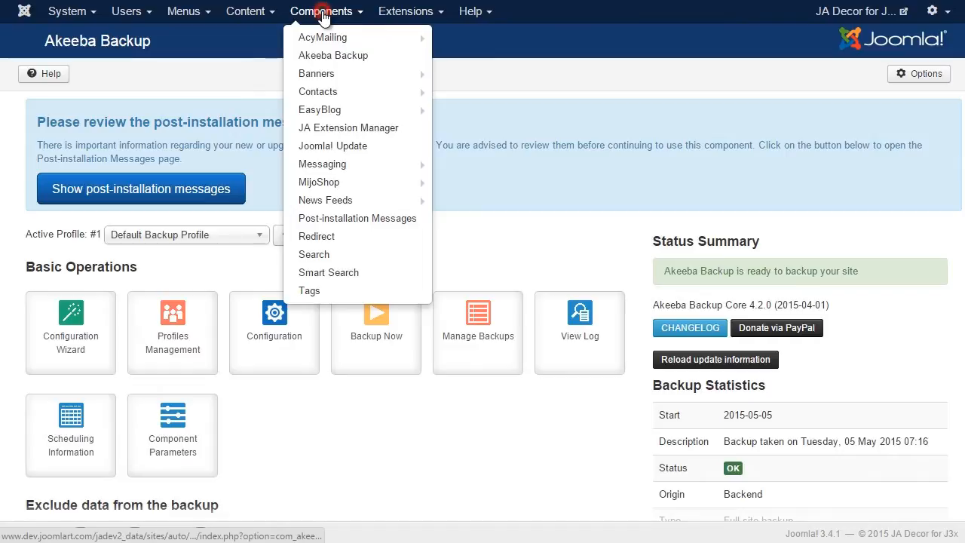
# In the vQmod Manager, uninstall the old mijoshop_db_migration.xml script
pyautogui.click(343, 182)
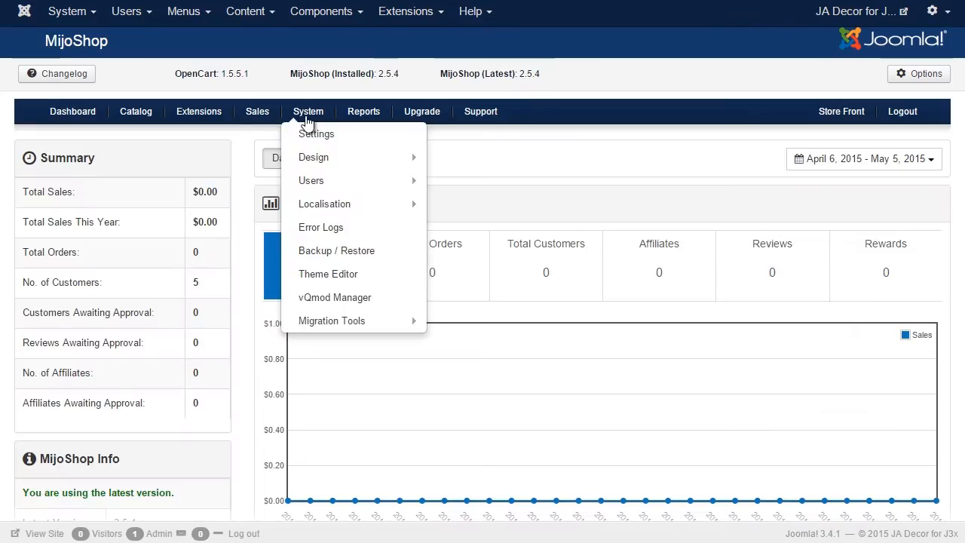
pyautogui.moveTo(350, 297)
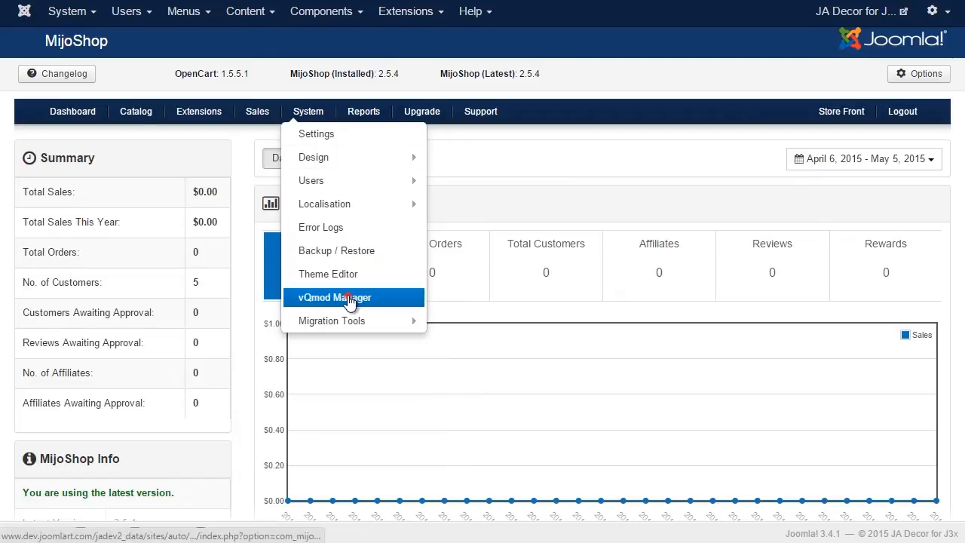
pyautogui.click(335, 297)
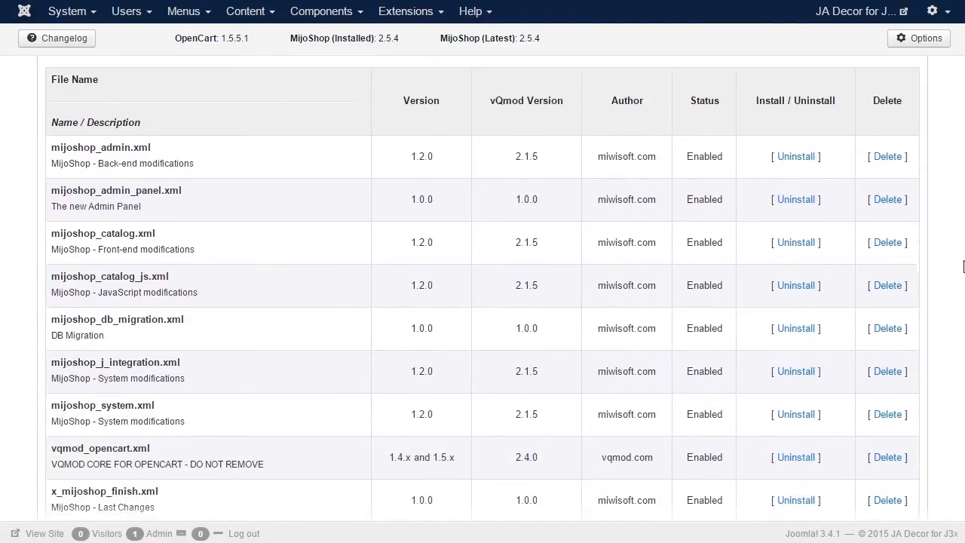
pyautogui.scroll(-3)
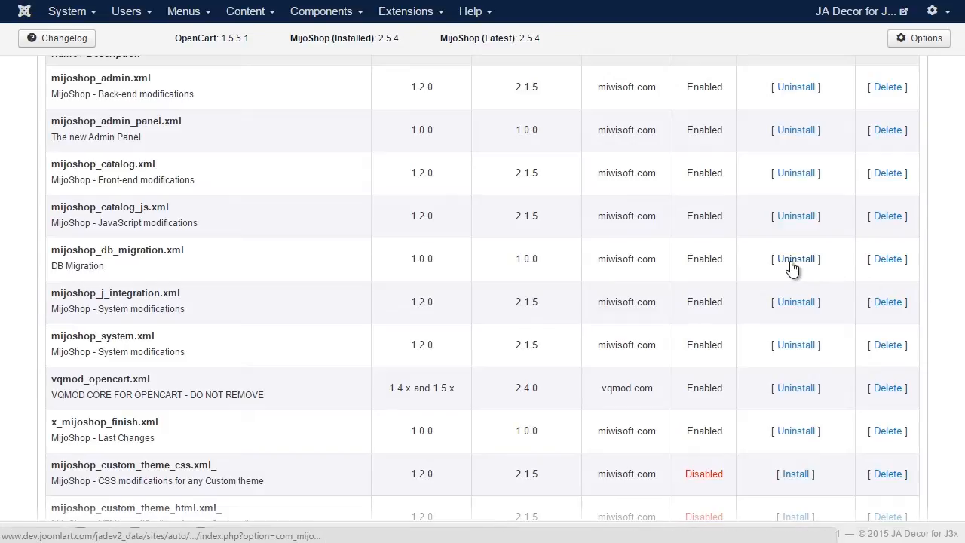
pyautogui.click(797, 259)
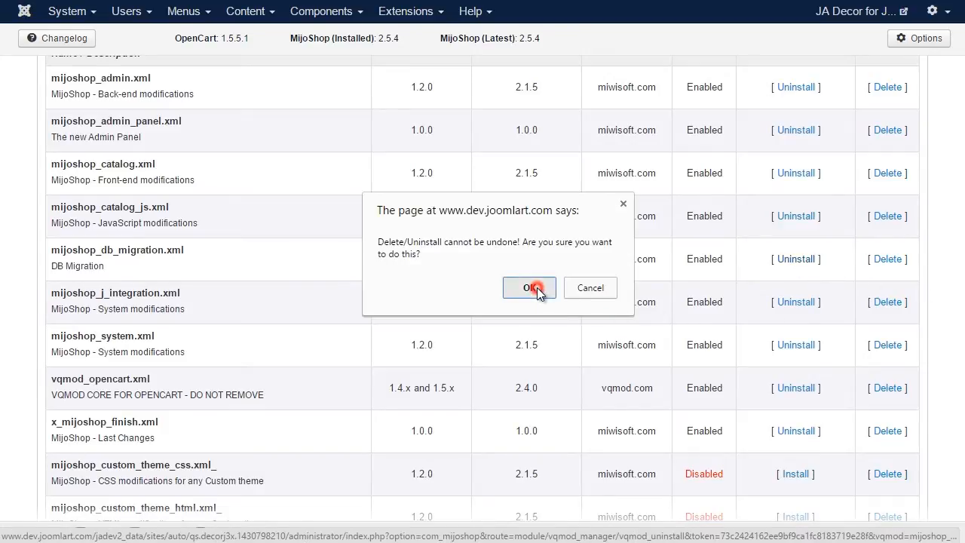
pyautogui.click(529, 287)
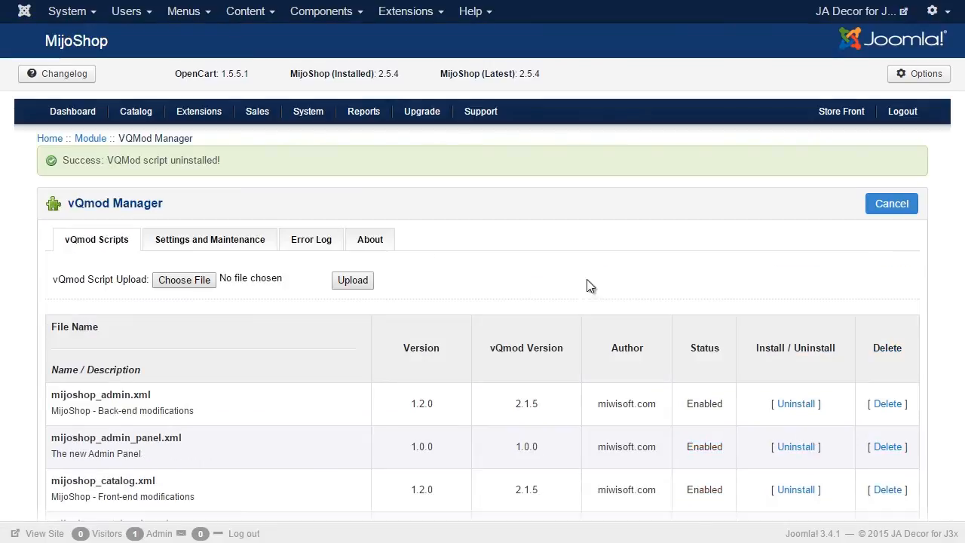
# Install the newly uploaded mijoshop_db_migration.xml_ script so it becomes enabled
pyautogui.scroll(-3)
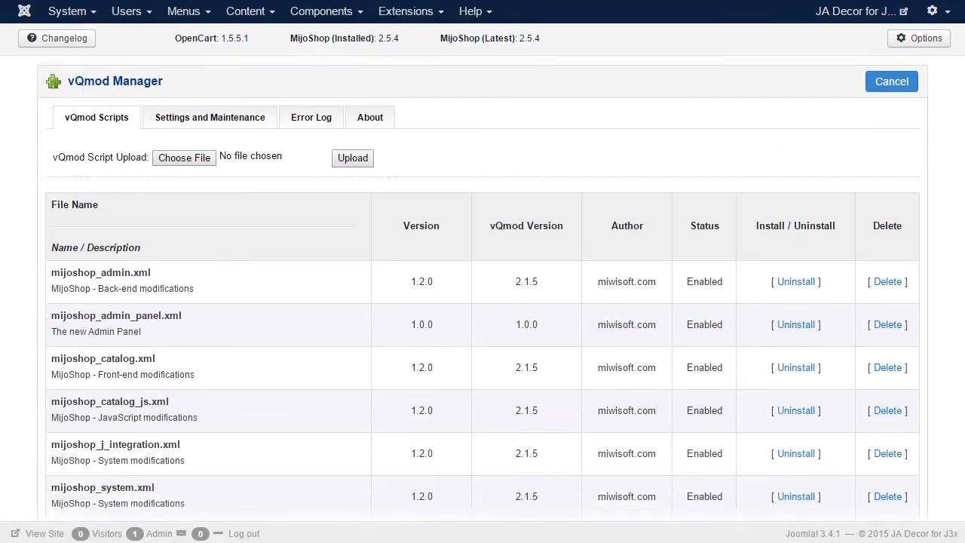
pyautogui.scroll(-3)
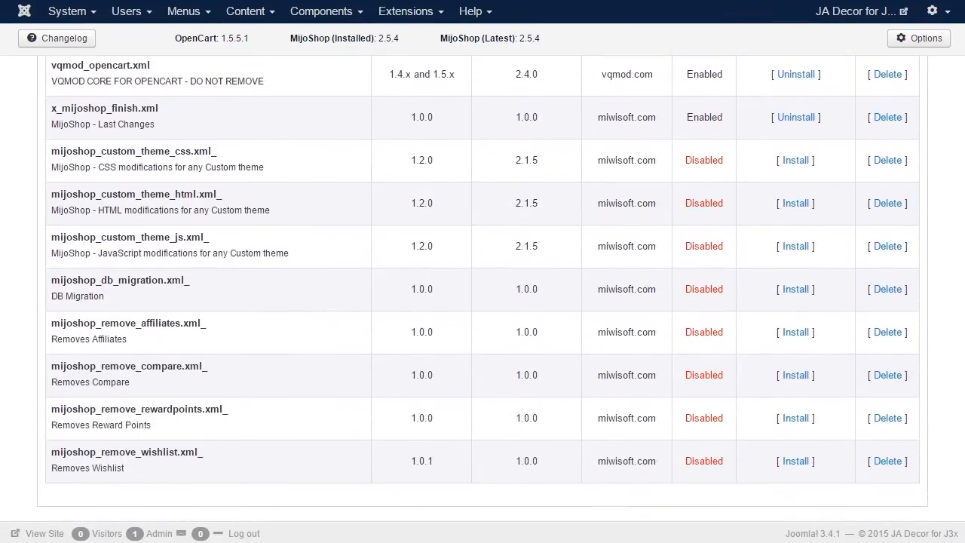
pyautogui.click(797, 290)
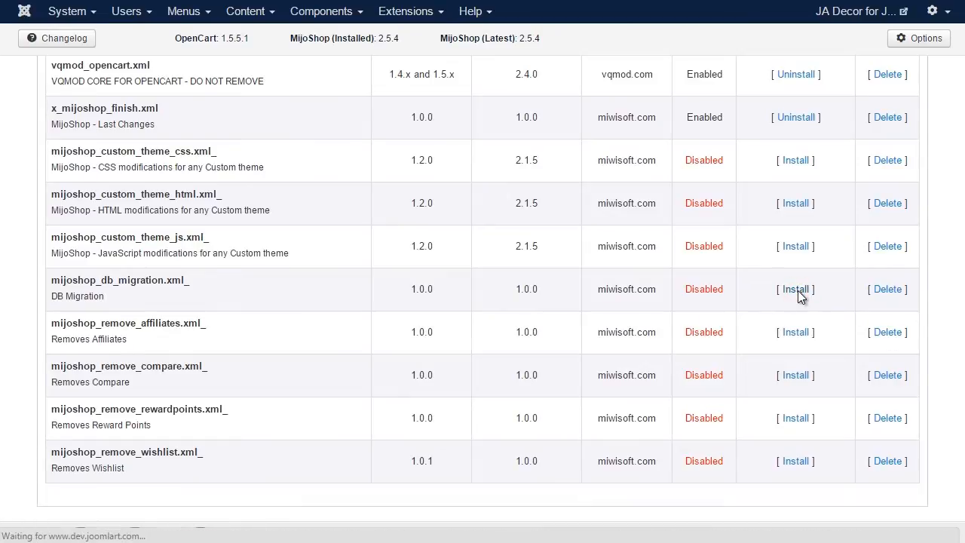
pyautogui.click(796, 289)
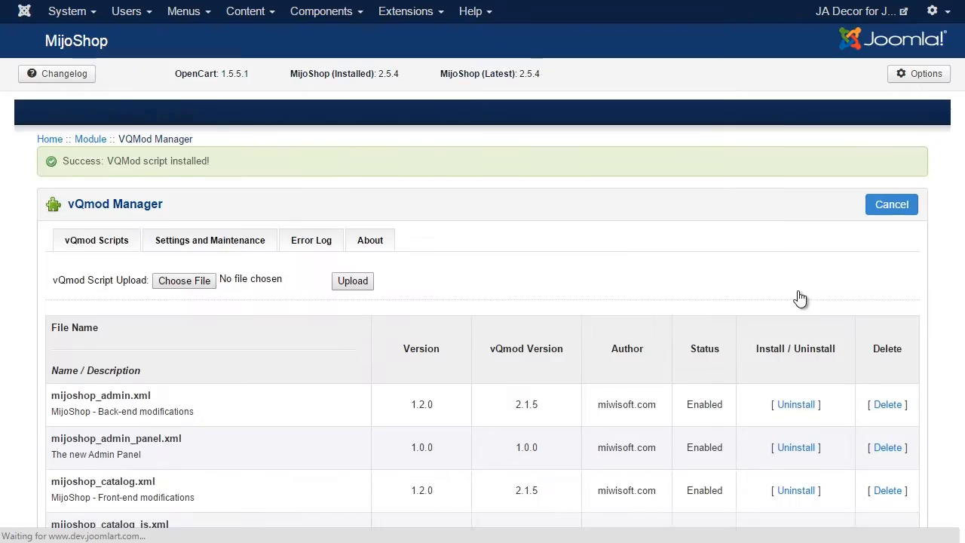
pyautogui.click(307, 112)
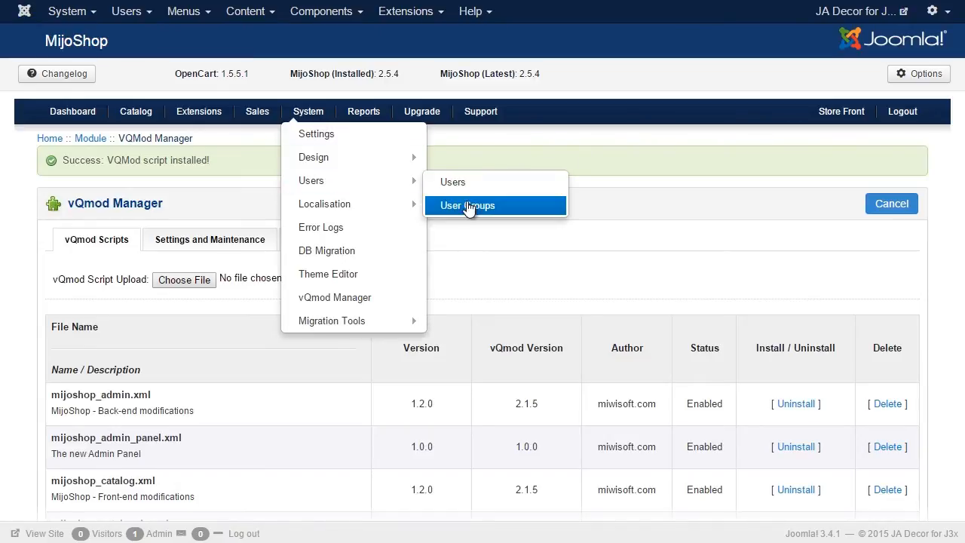
# Edit the Top Administrator group with all access and modify permissions selected and save it
pyautogui.click(468, 205)
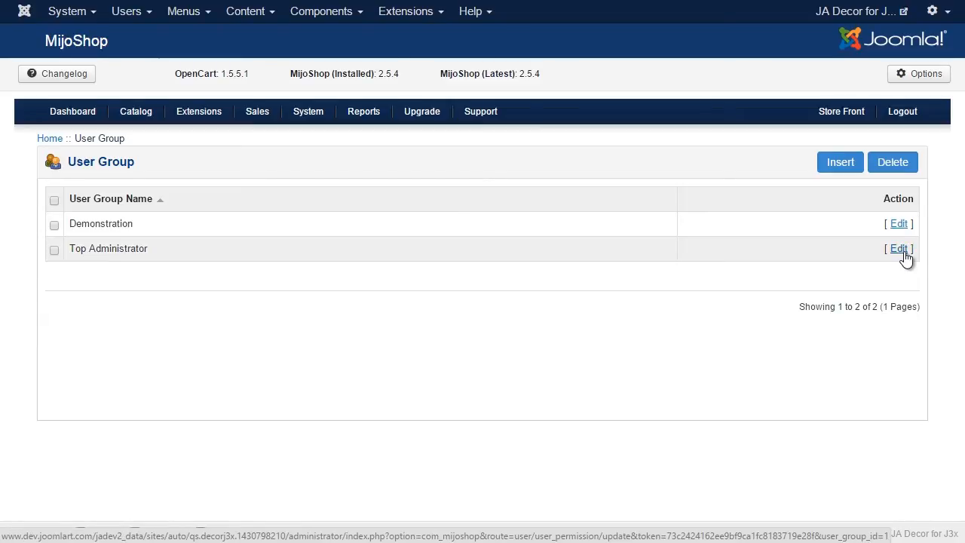
pyautogui.click(899, 249)
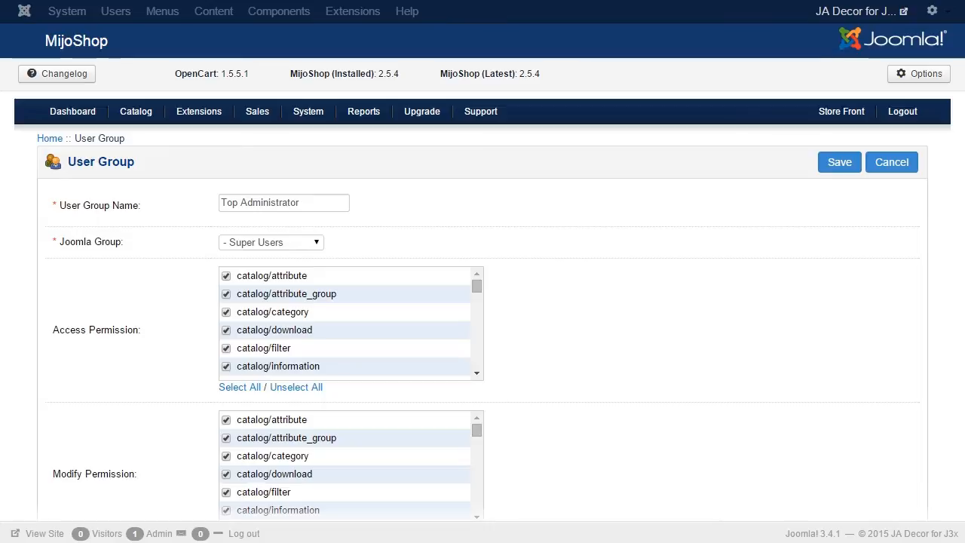
pyautogui.scroll(-3)
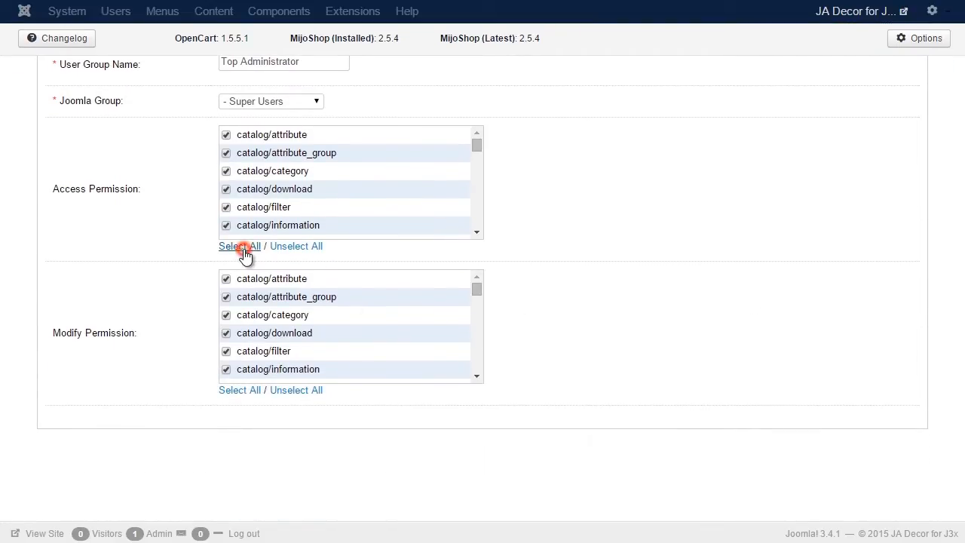
pyautogui.moveTo(240, 389)
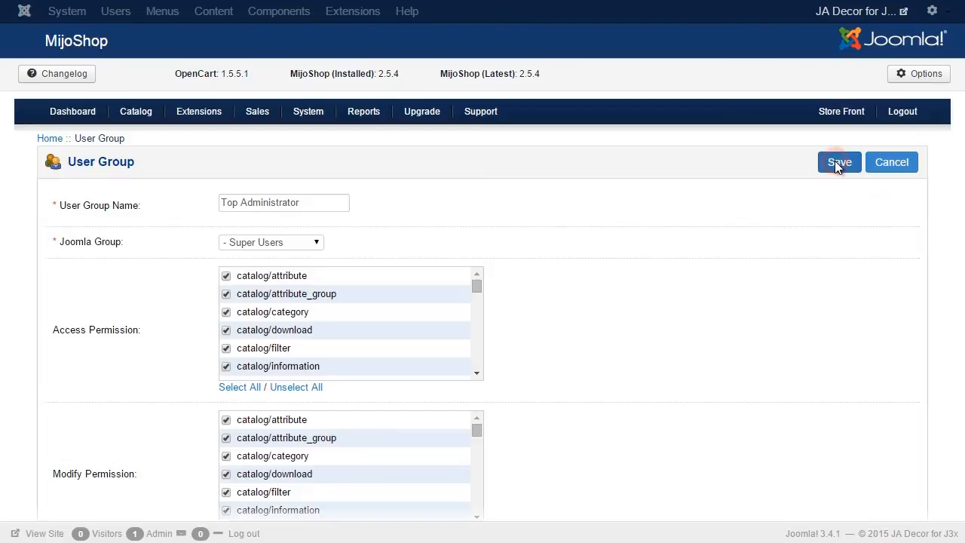
pyautogui.click(839, 163)
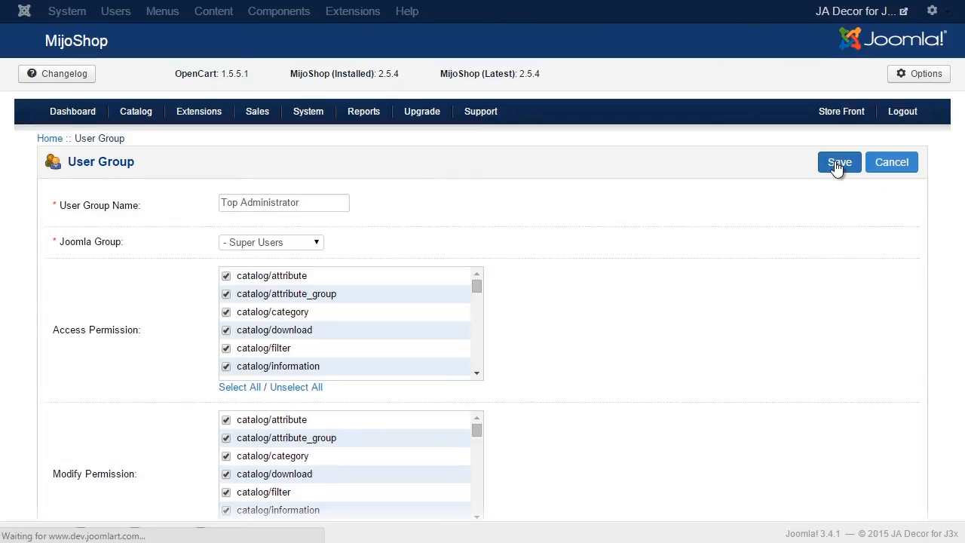
pyautogui.click(838, 161)
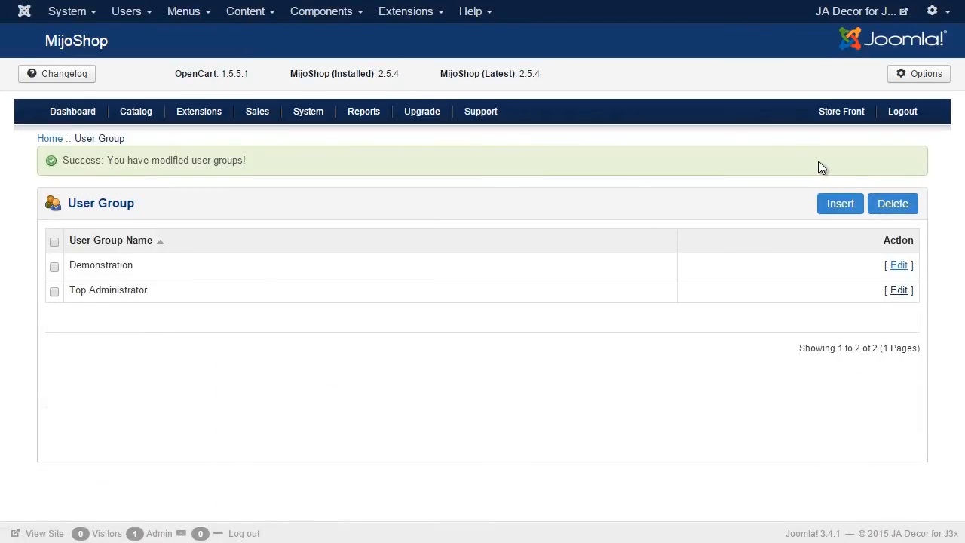
# Run the MijoShop DB Migration tool until it reports Successful, then go to installed extensions
pyautogui.click(308, 112)
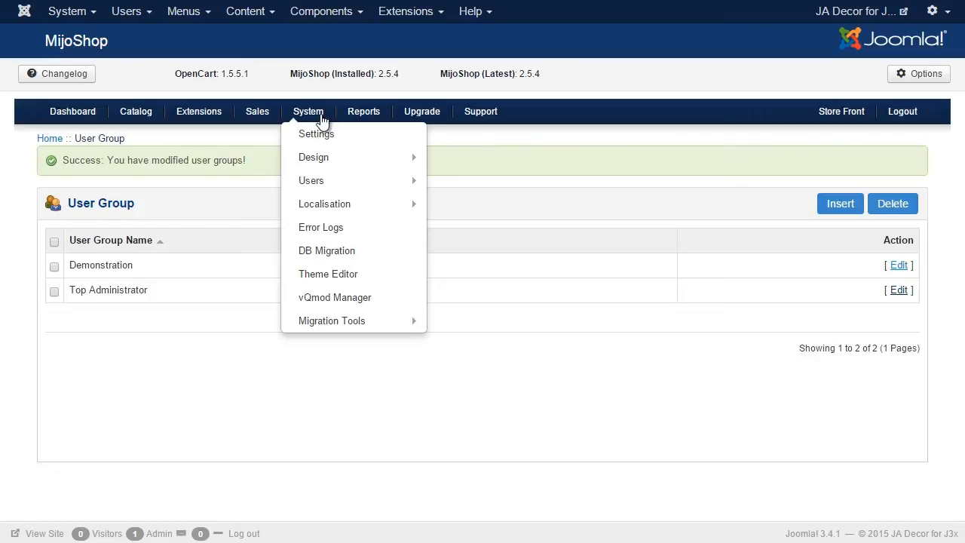
pyautogui.click(326, 250)
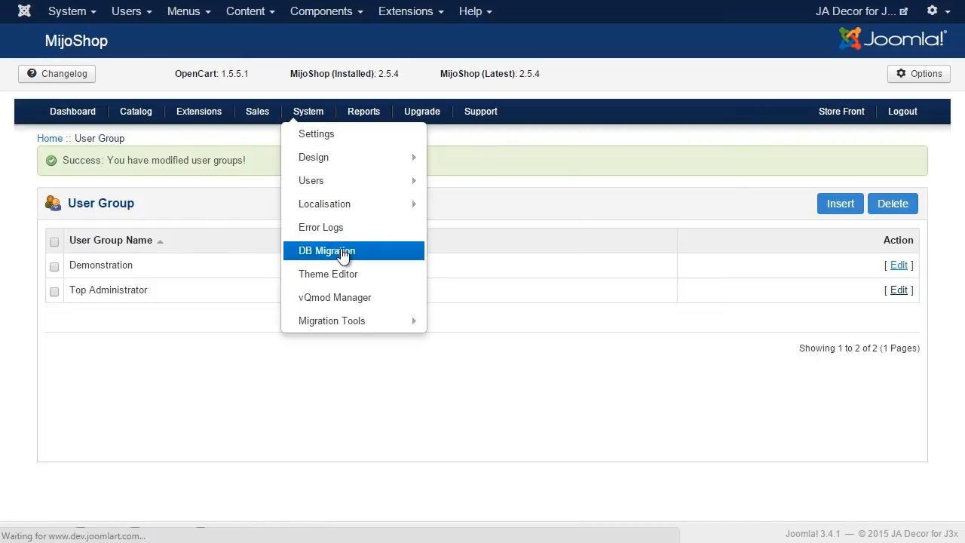
pyautogui.click(326, 251)
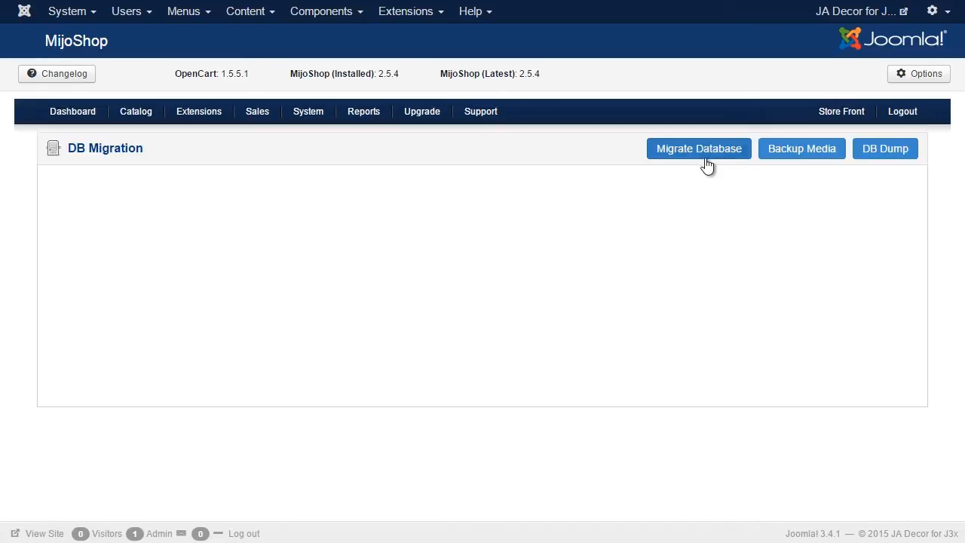
pyautogui.click(699, 148)
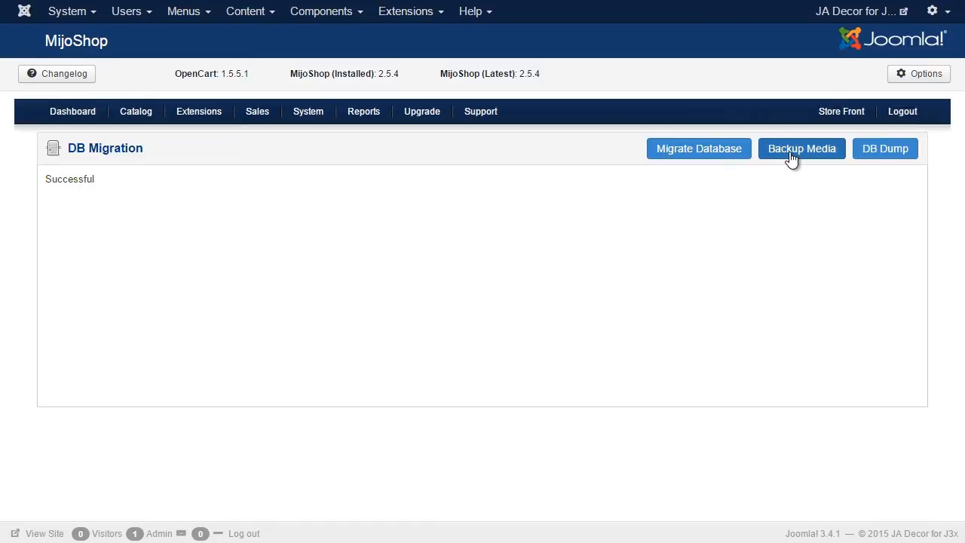
pyautogui.moveTo(407, 11)
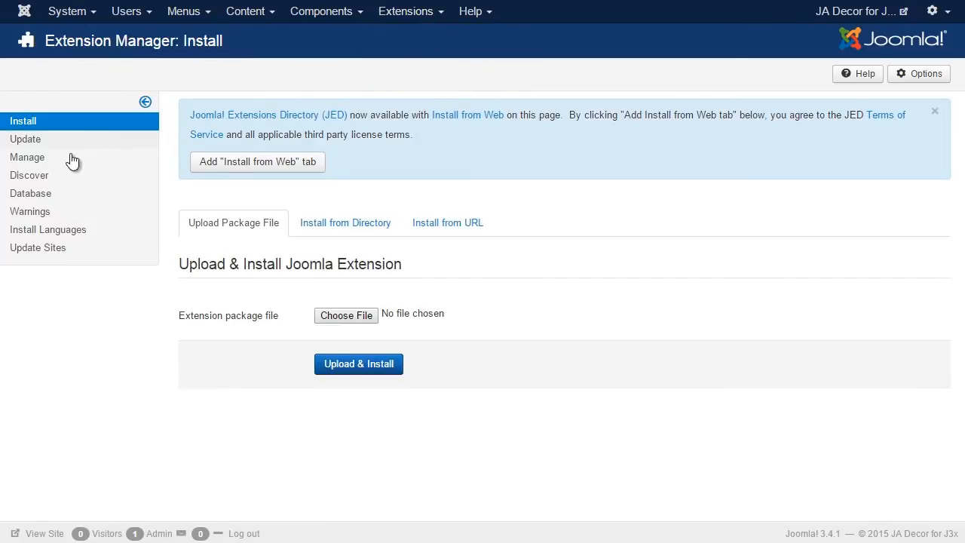
pyautogui.click(27, 157)
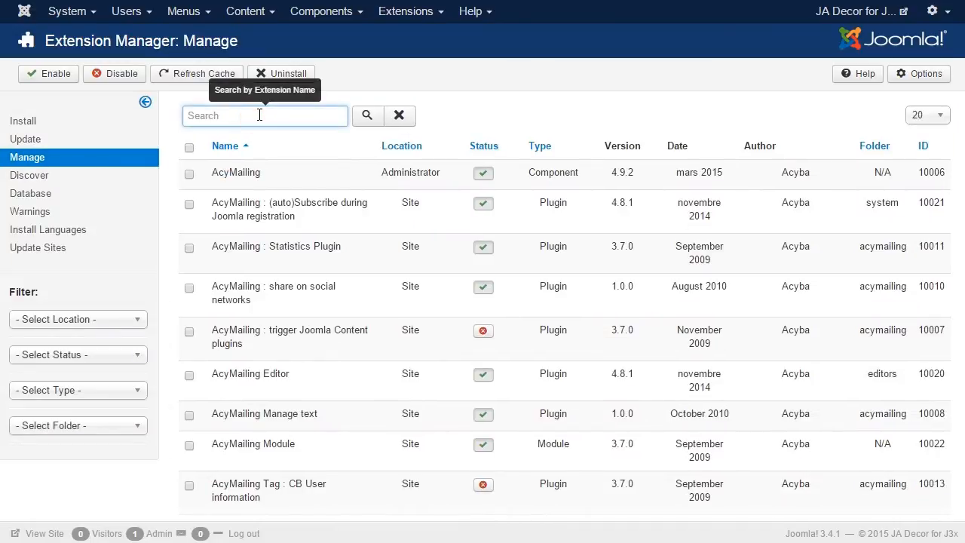
# Filter installed extensions by 'mijoshop' and tick the MijoShop component
pyautogui.write('mijoshop')
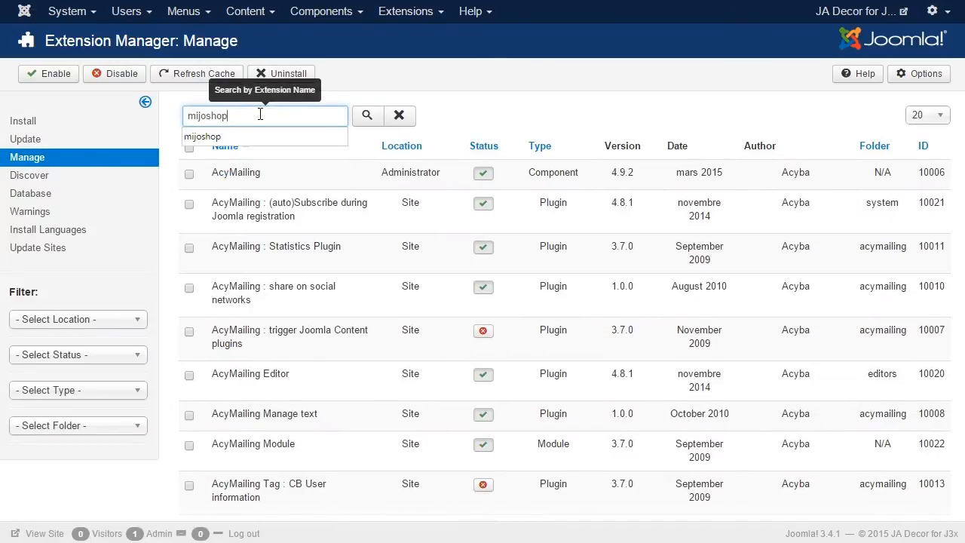
pyautogui.click(368, 115)
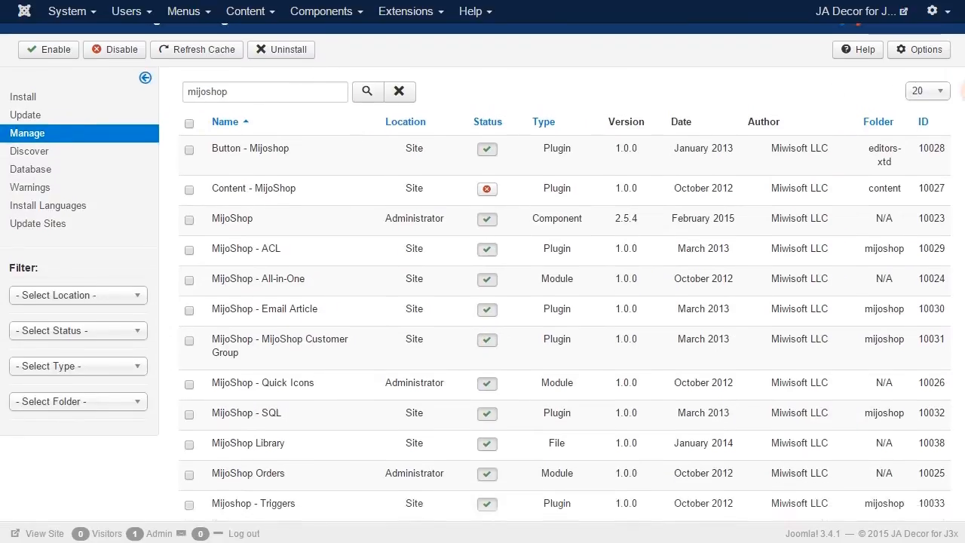
pyautogui.scroll(-3)
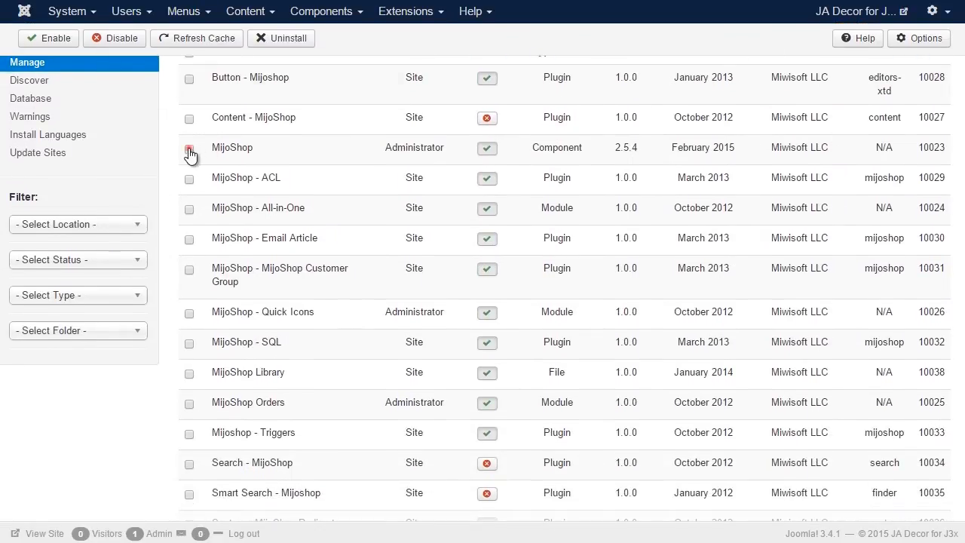
pyautogui.click(188, 149)
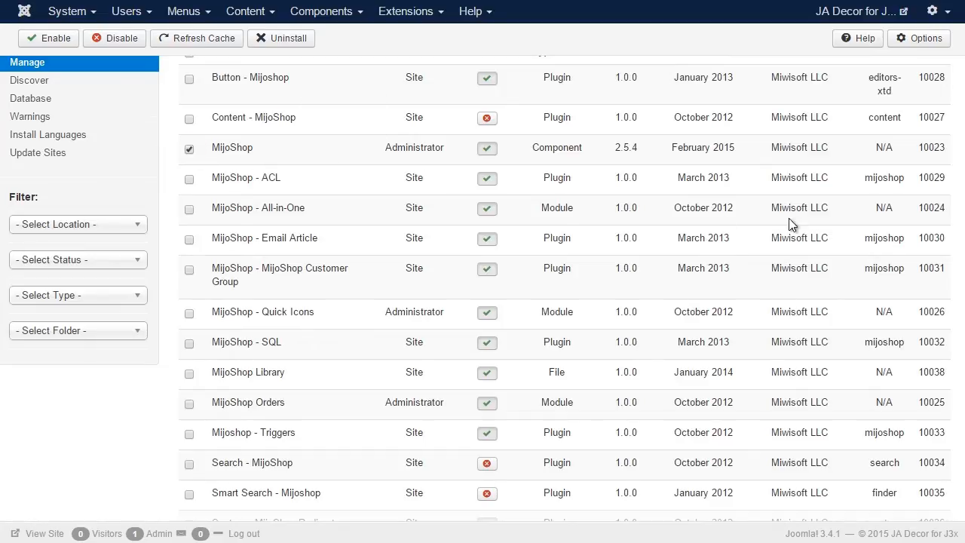
# Uninstall the ticked MijoShop component
pyautogui.scroll(-3)
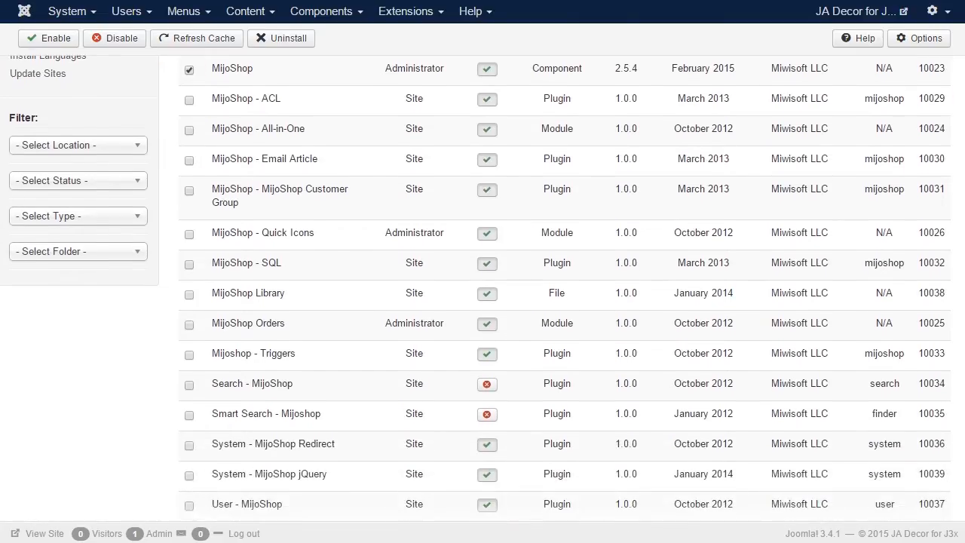
pyautogui.scroll(-3)
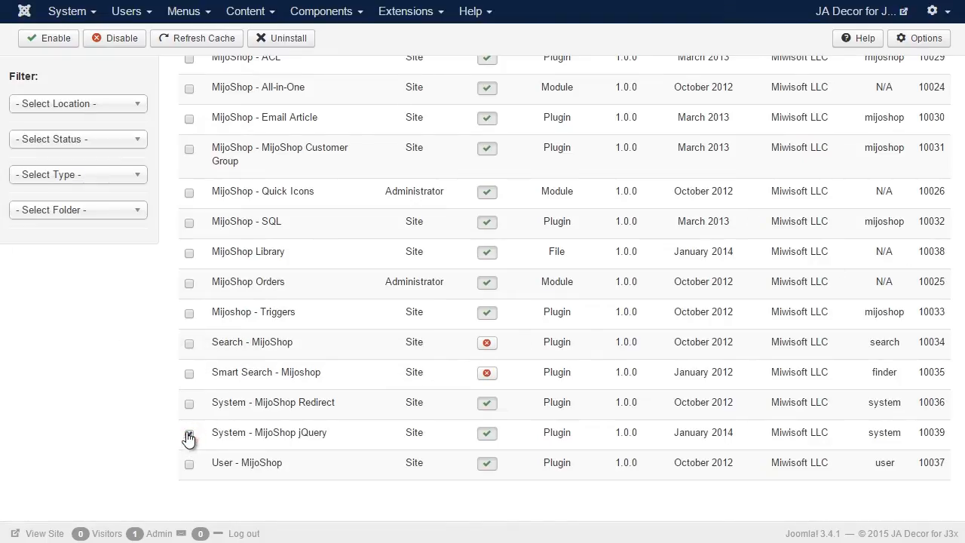
pyautogui.scroll(3)
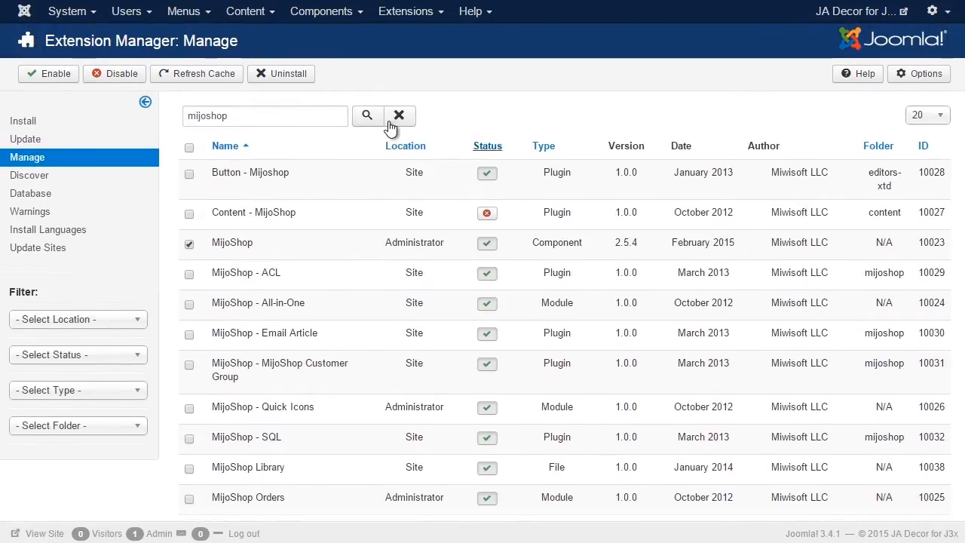
pyautogui.click(288, 73)
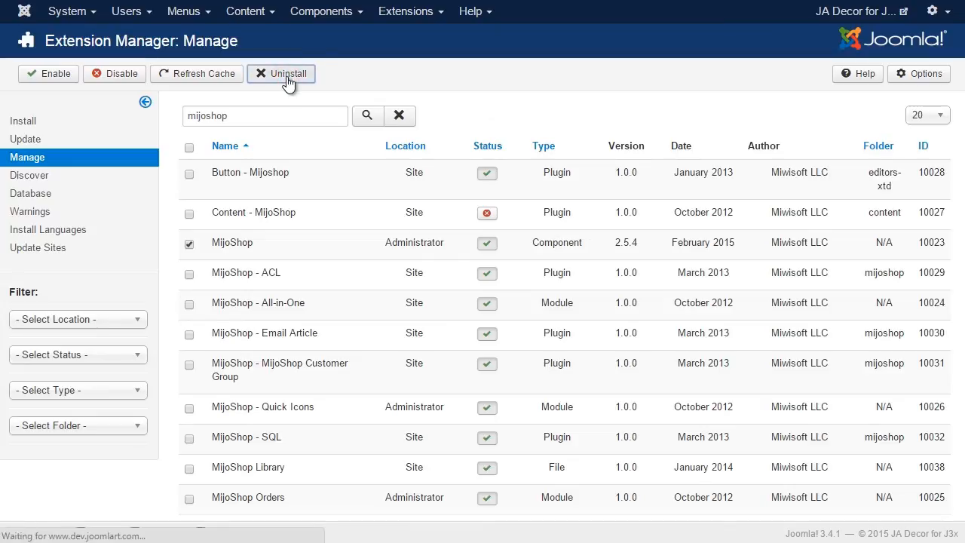
pyautogui.click(287, 73)
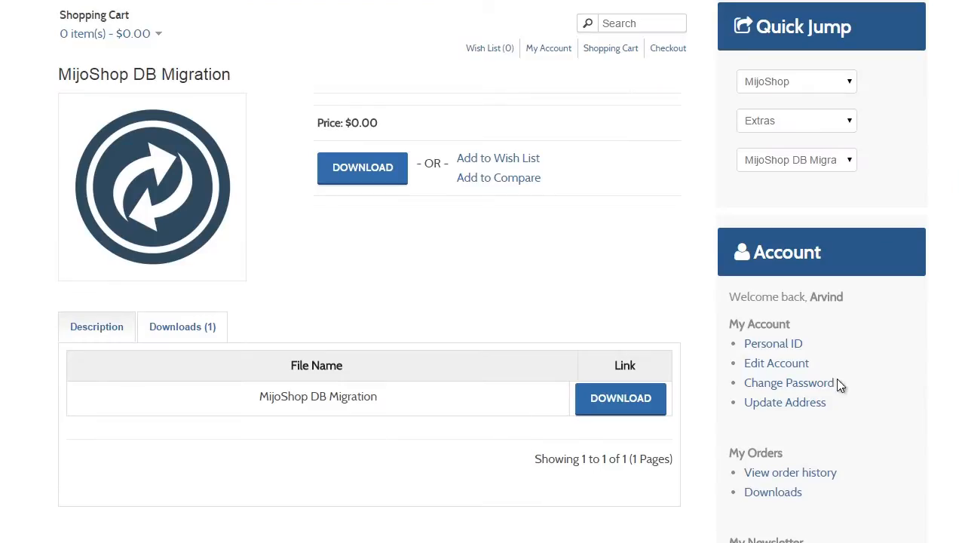
# Download the MijoShop_UNZIP Latest 3.x package from Account Downloads and check the zip locally
pyautogui.click(772, 492)
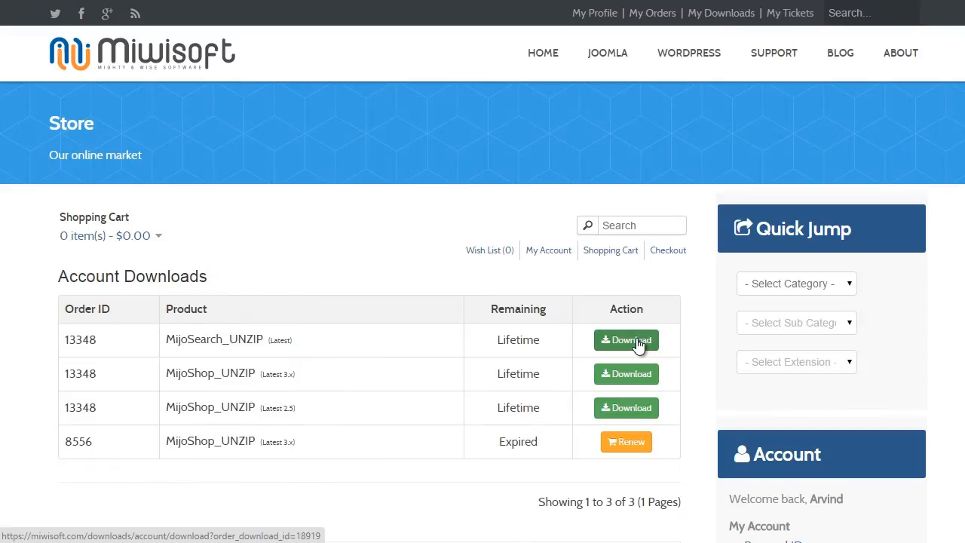
pyautogui.moveTo(626, 374)
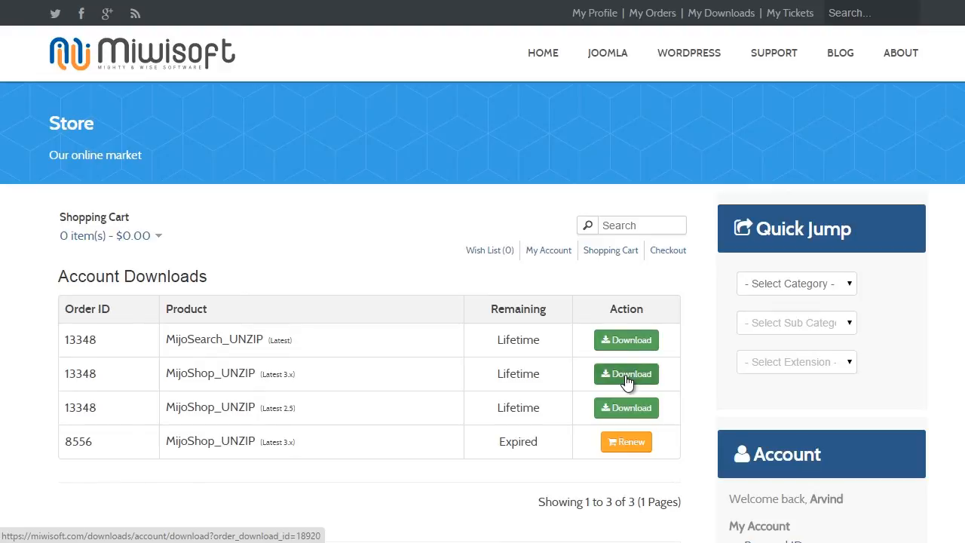
pyautogui.click(626, 374)
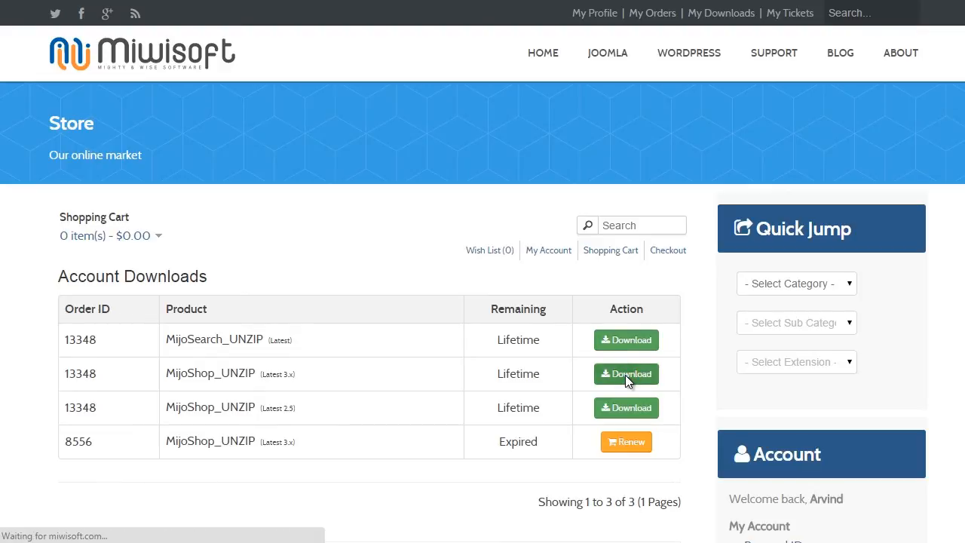
pyautogui.click(626, 374)
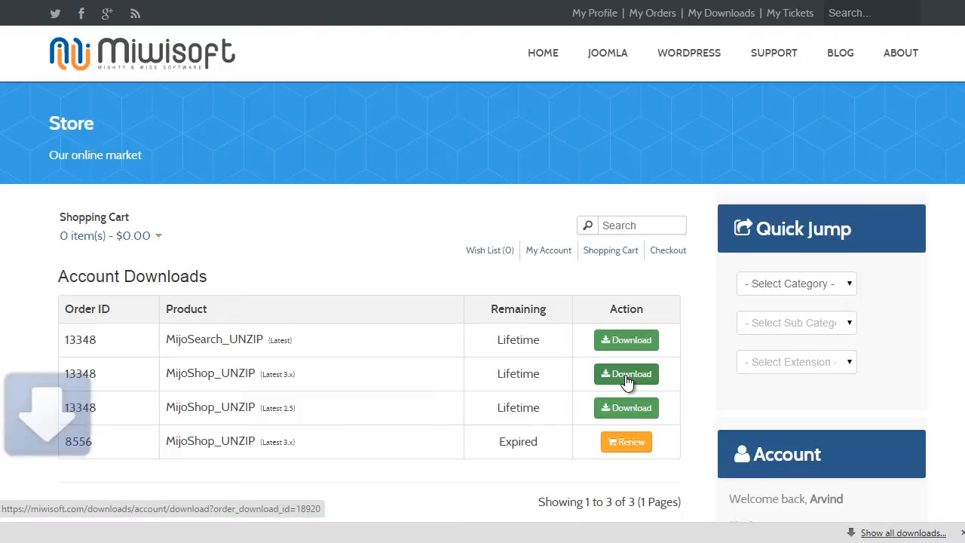
pyautogui.click(626, 374)
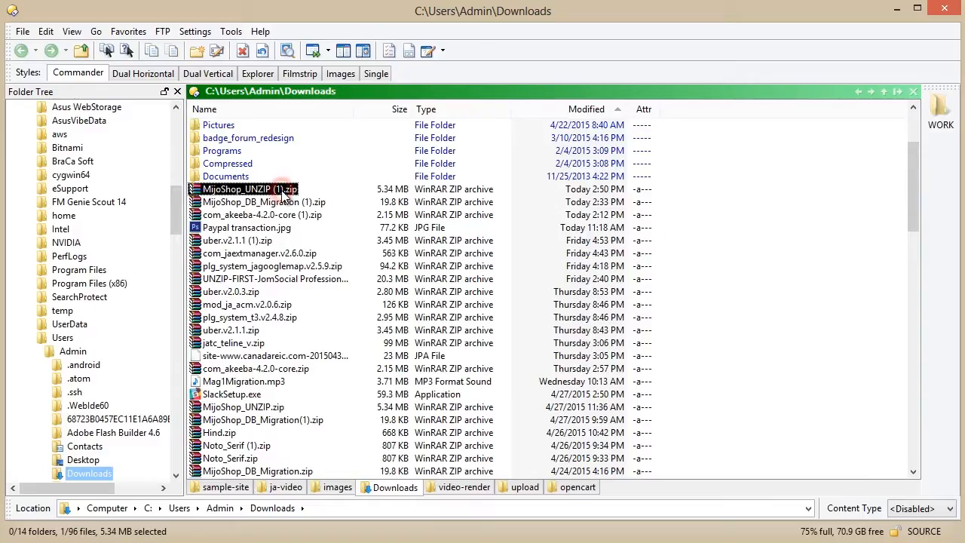
pyautogui.rightClick(249, 188)
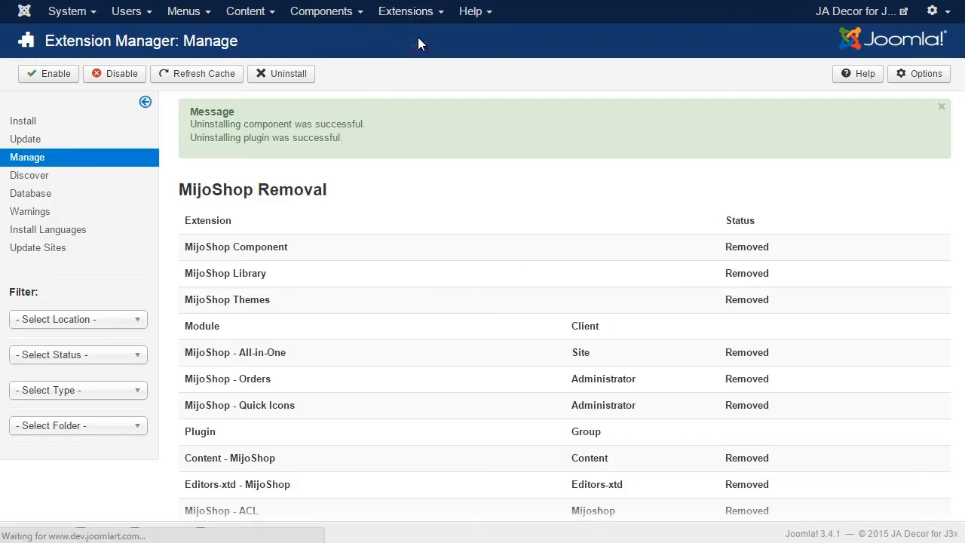
# Upload and install the com_mijoshop.zip package in the Extension Manager
pyautogui.click(23, 121)
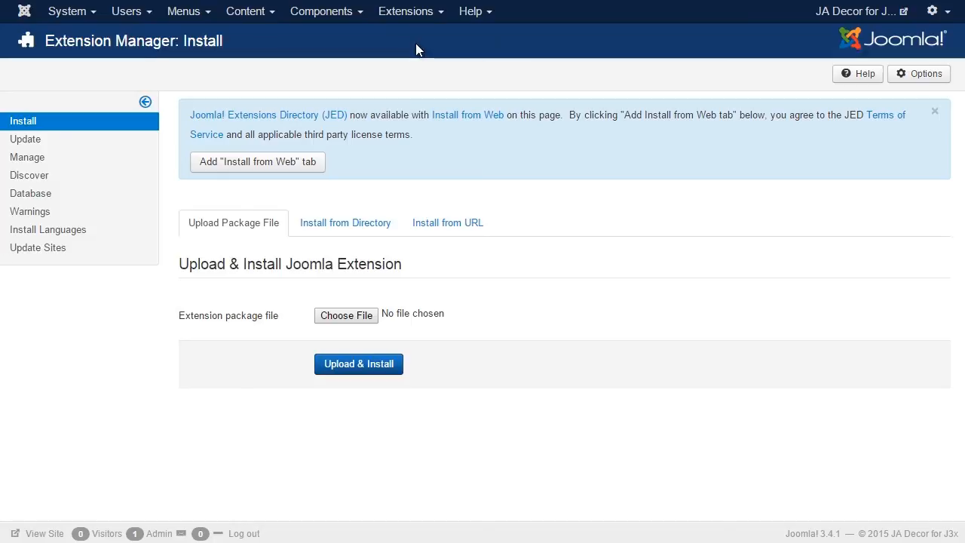
pyautogui.click(345, 315)
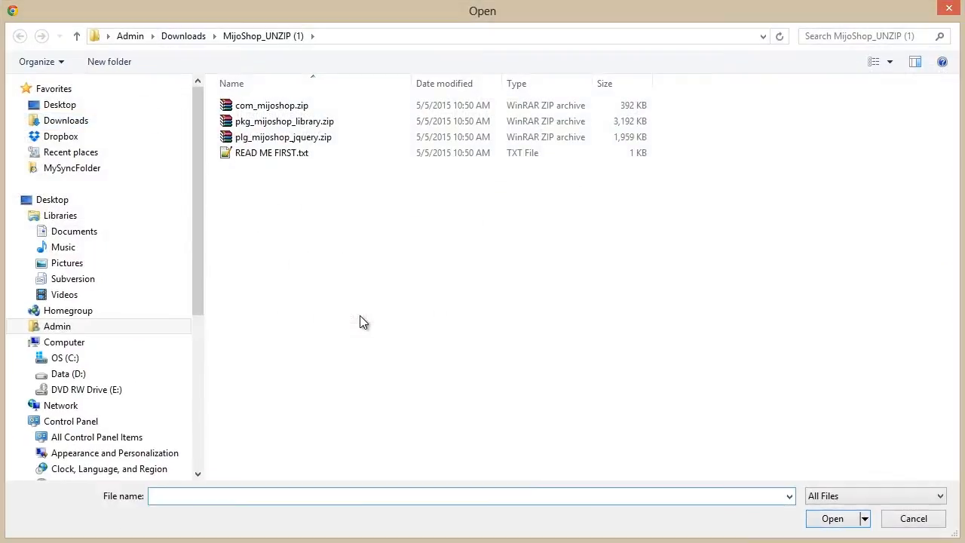
pyautogui.click(283, 120)
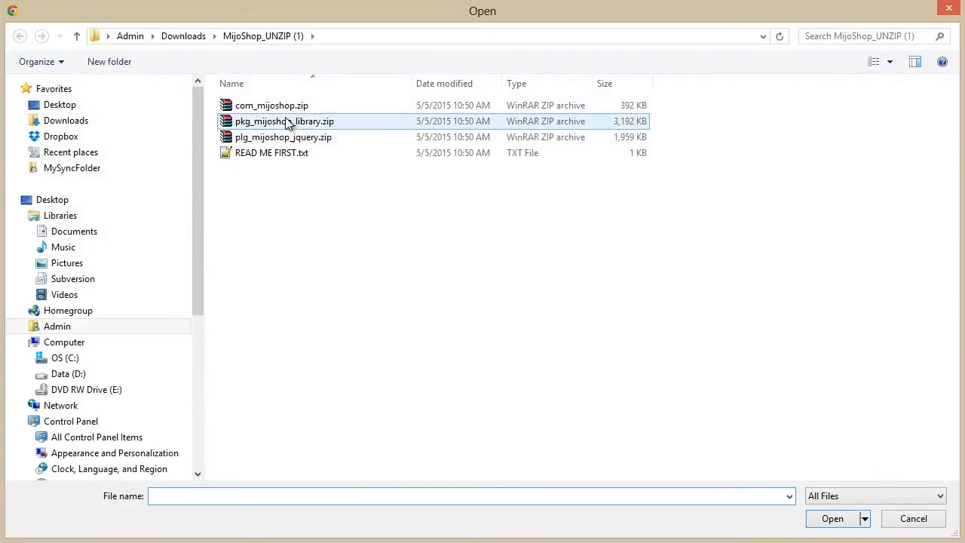
pyautogui.click(832, 519)
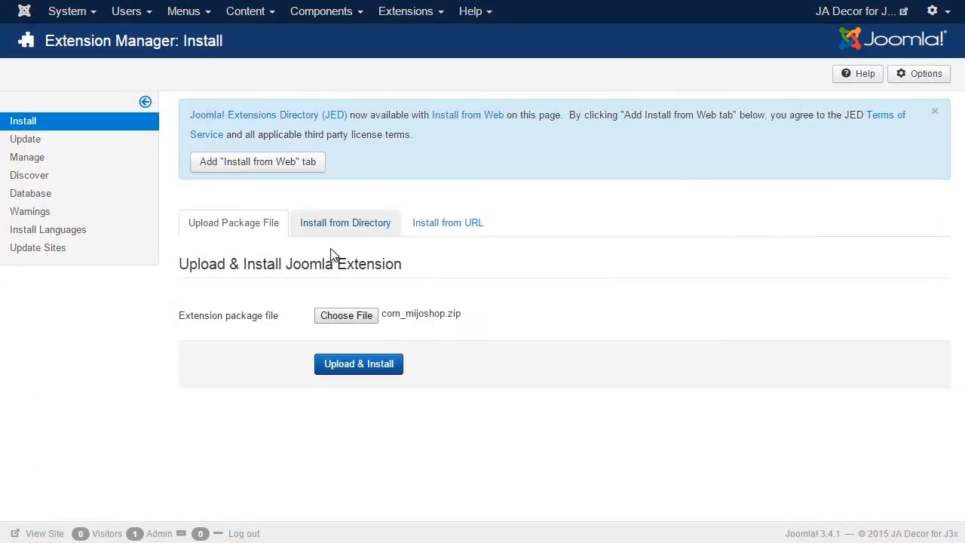
pyautogui.click(359, 364)
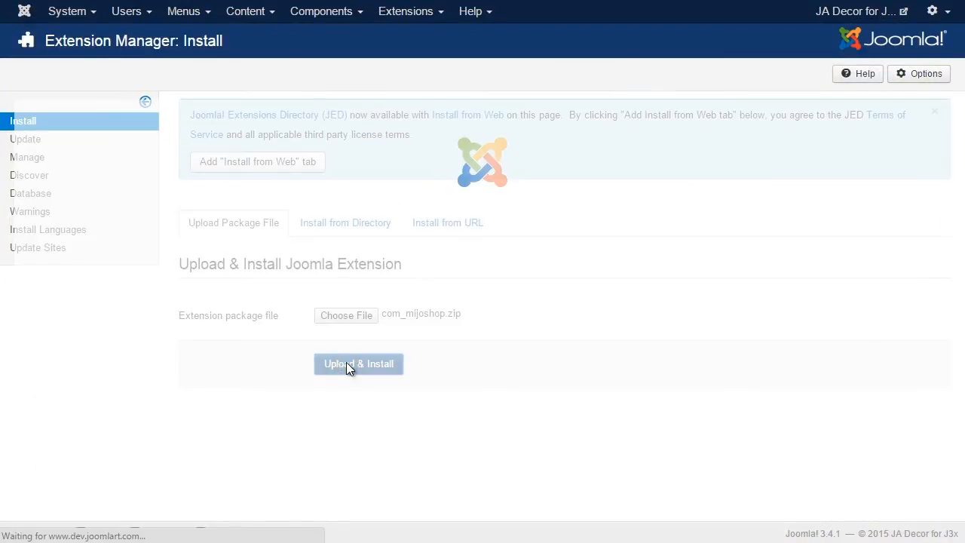
# Choose pkg_mijoshop_library.zip as the next package to install
pyautogui.click(347, 315)
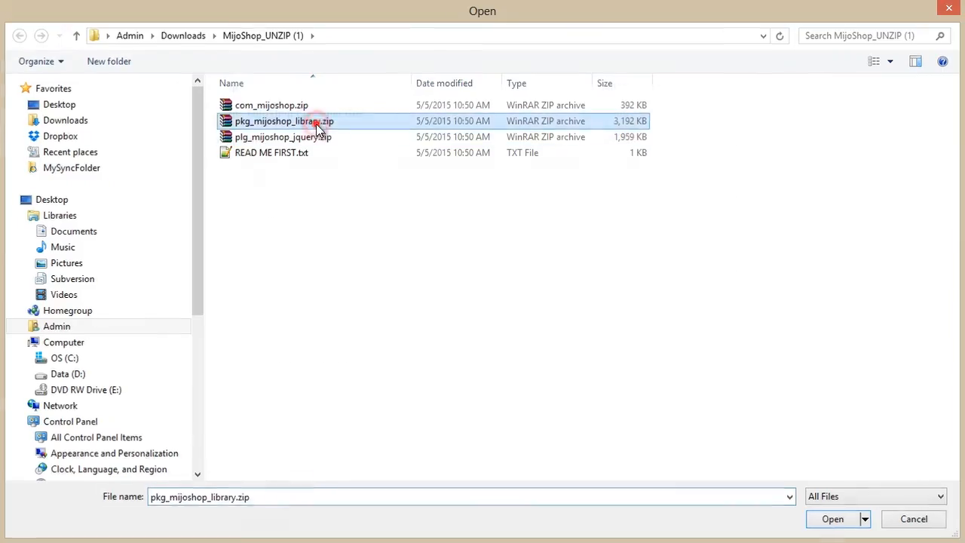
pyautogui.click(272, 152)
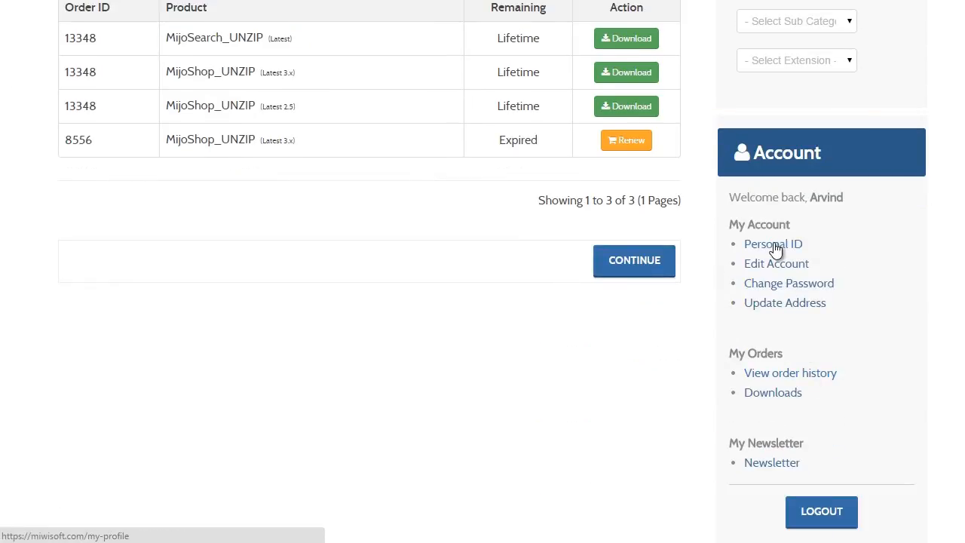
# View the account's Personal ID page under My Account on the Miwisoft site
pyautogui.click(772, 244)
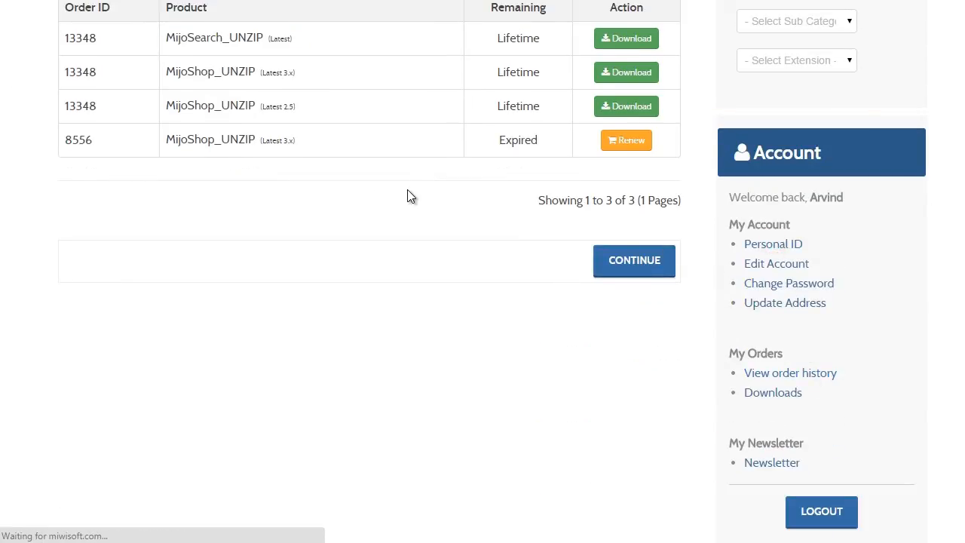
pyautogui.click(772, 245)
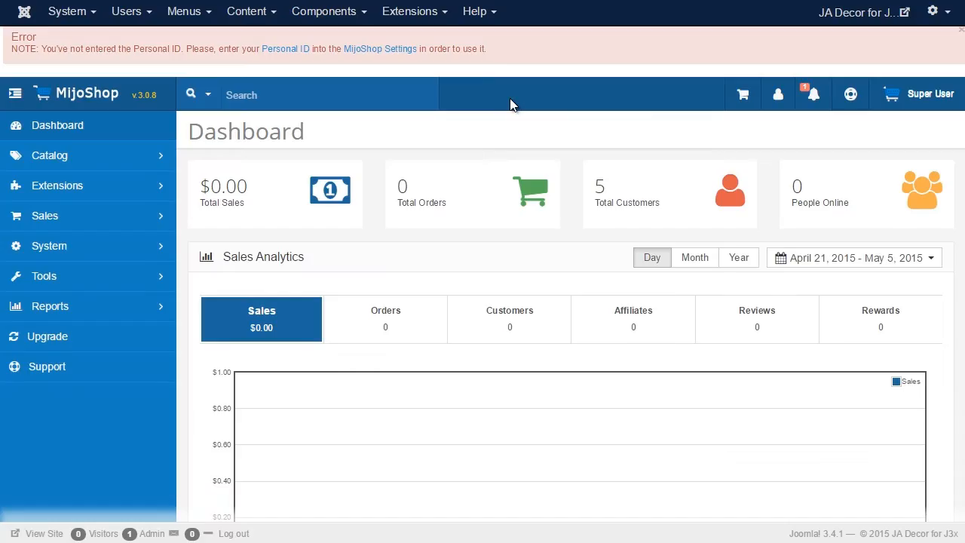
# Enter the Personal ID in the MijoShop section of the shop settings and save it
pyautogui.click(380, 49)
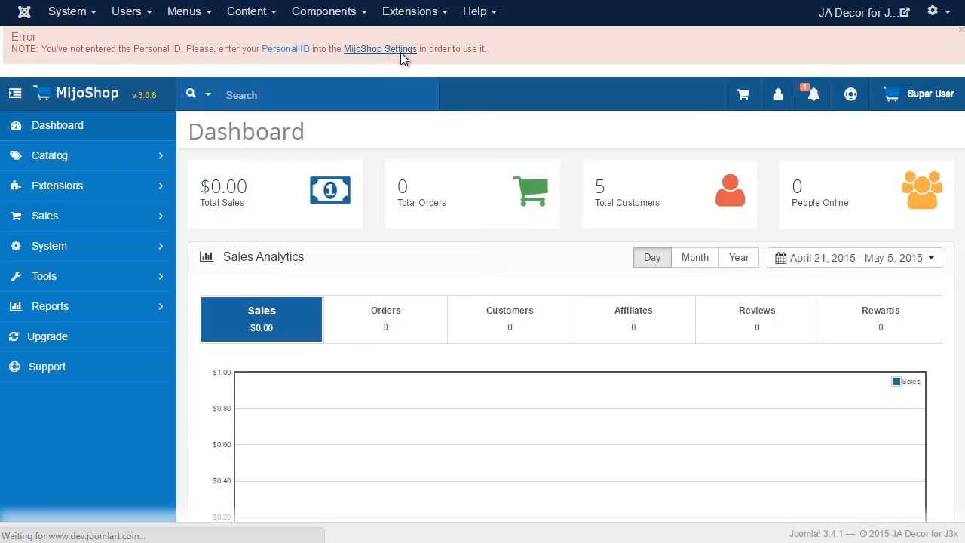
pyautogui.click(380, 48)
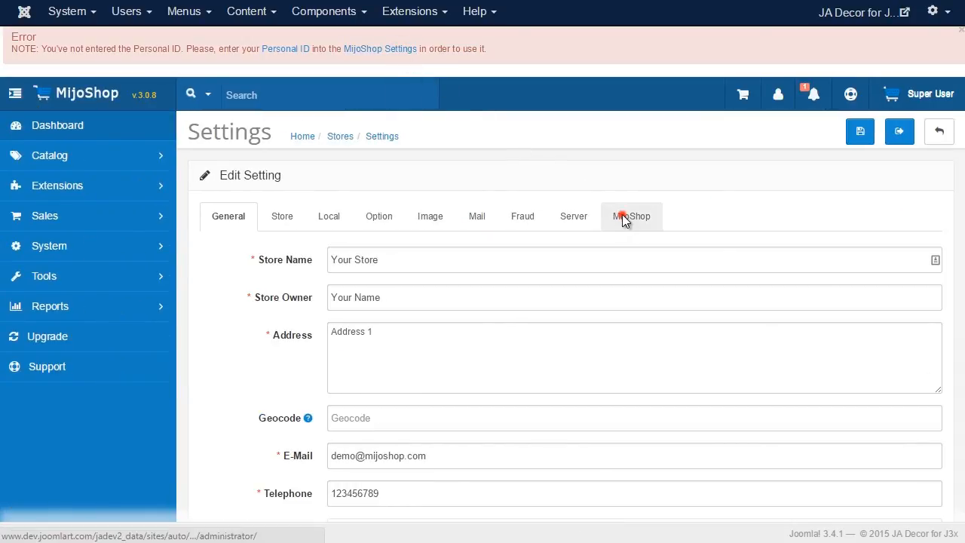
pyautogui.click(630, 217)
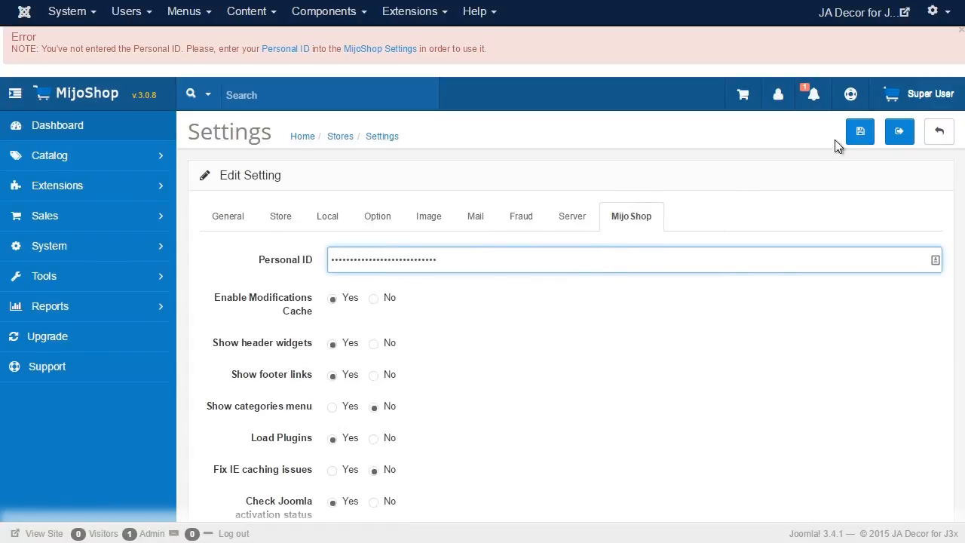
pyautogui.click(860, 131)
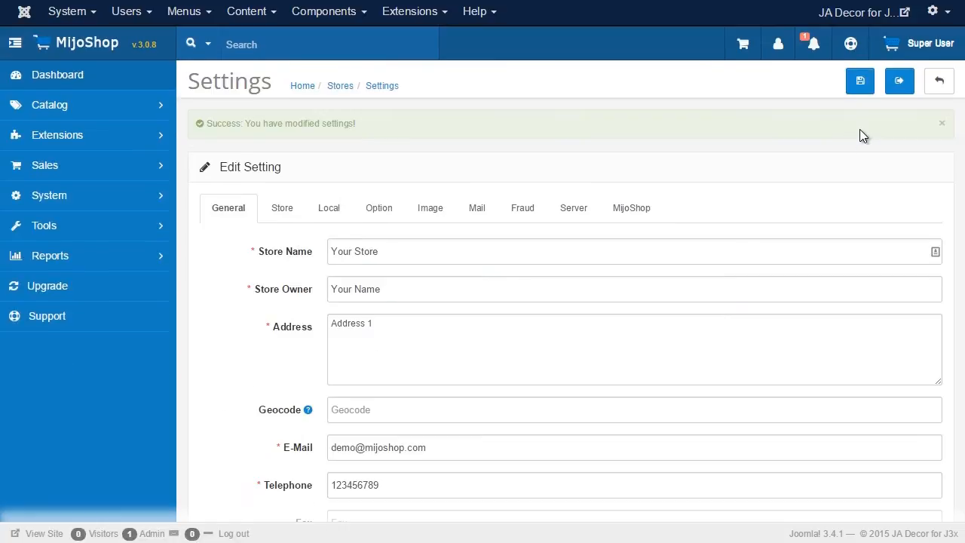
pyautogui.moveTo(169, 204)
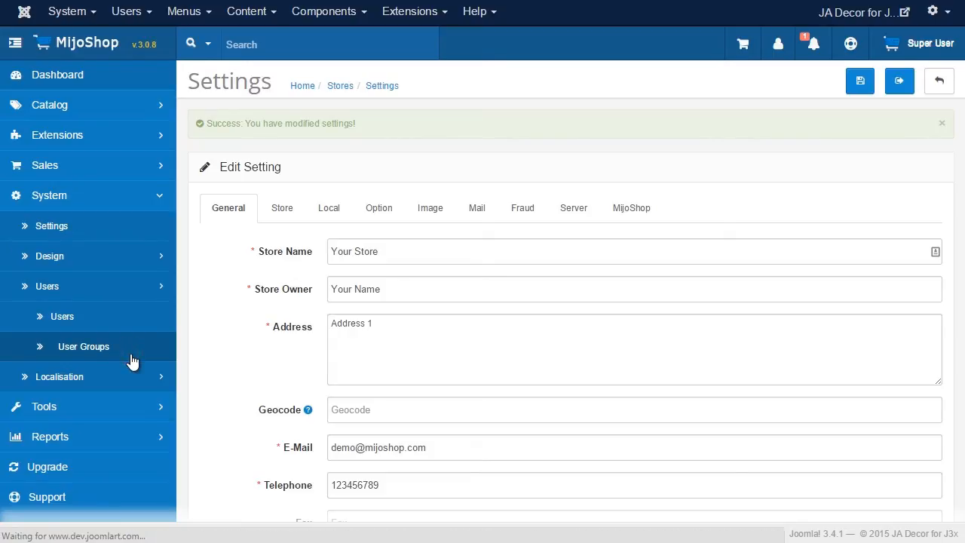
# Review the Top Administrator group's permissions under System > Users > User Groups and save the group unchanged
pyautogui.click(85, 346)
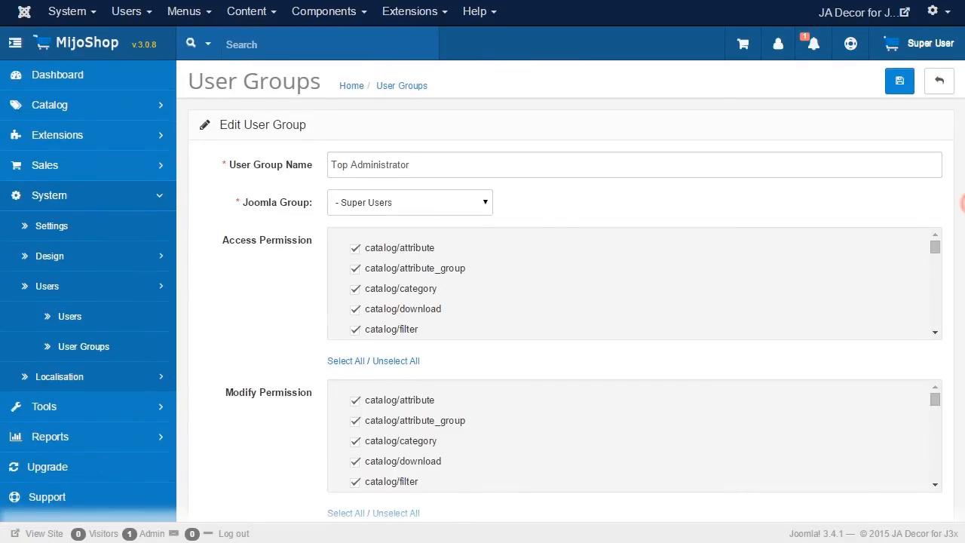
pyautogui.scroll(-3)
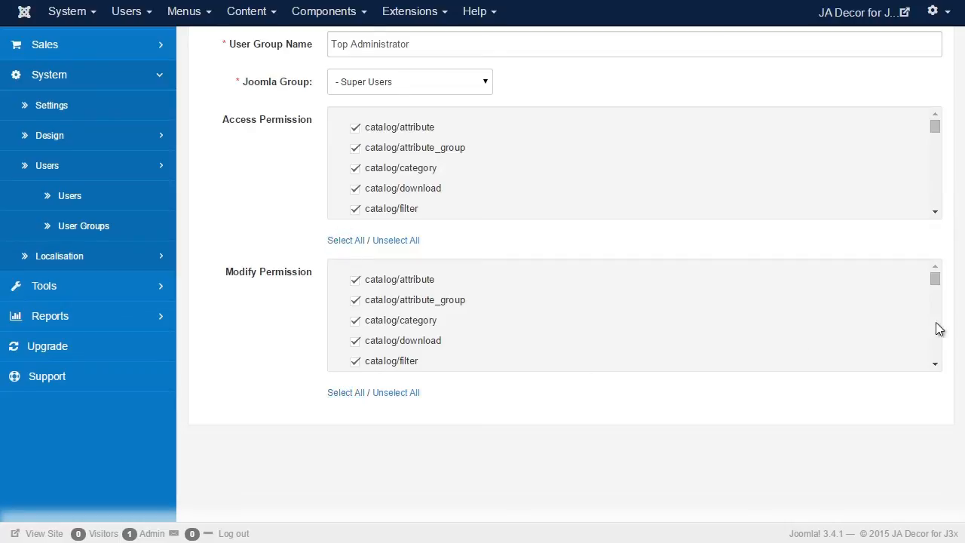
pyautogui.scroll(3)
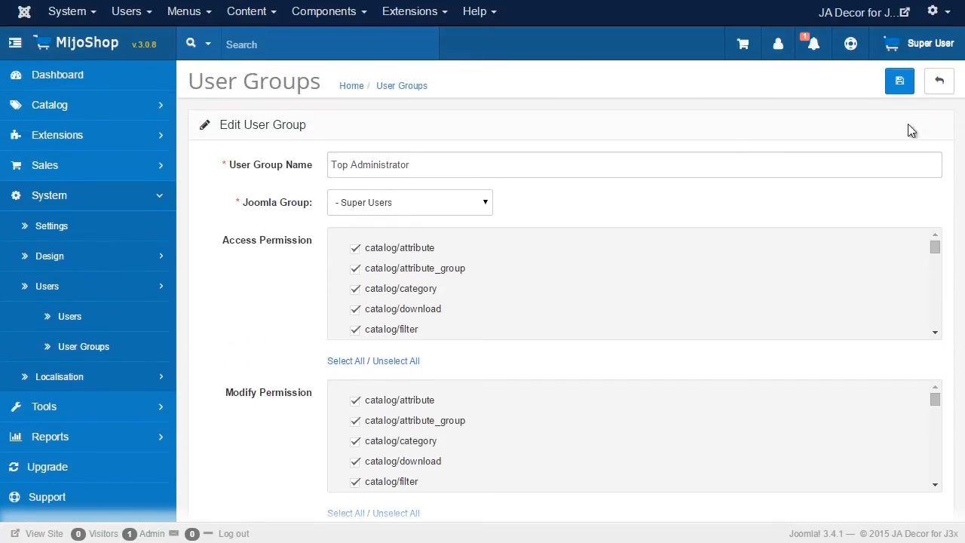
pyautogui.click(899, 81)
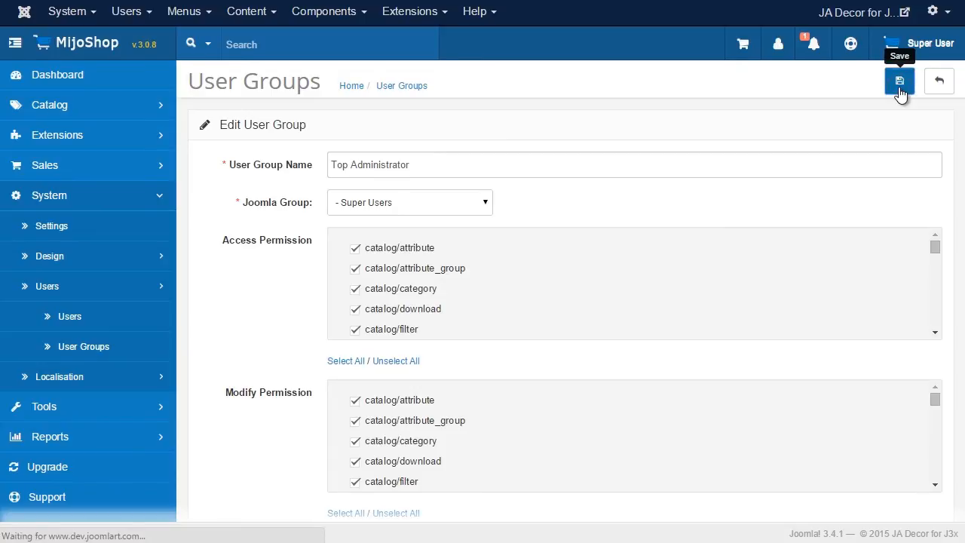
pyautogui.click(899, 81)
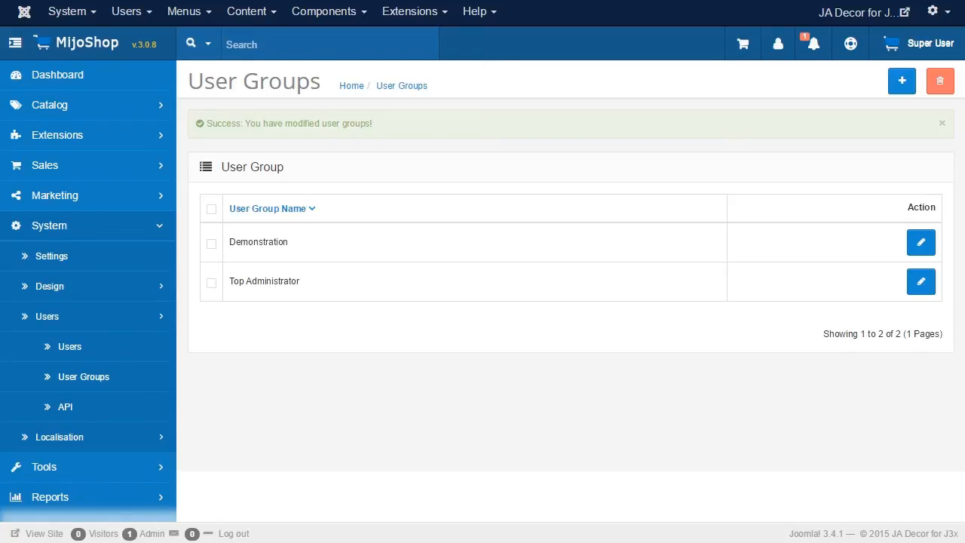
pyautogui.moveTo(812, 308)
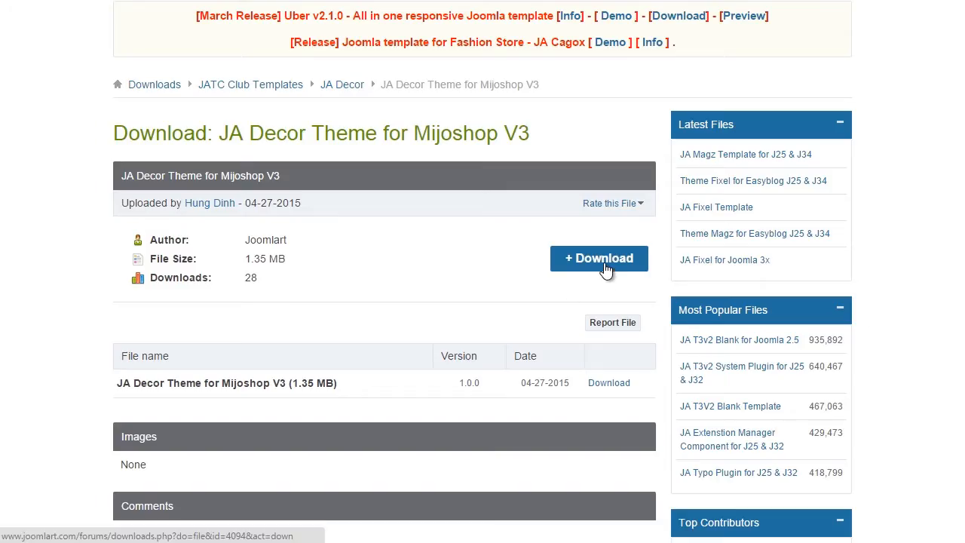
# Download JA Decor Theme for Mijoshop V3 and upload its decor_v3 folder to the server's theme directory
pyautogui.click(598, 258)
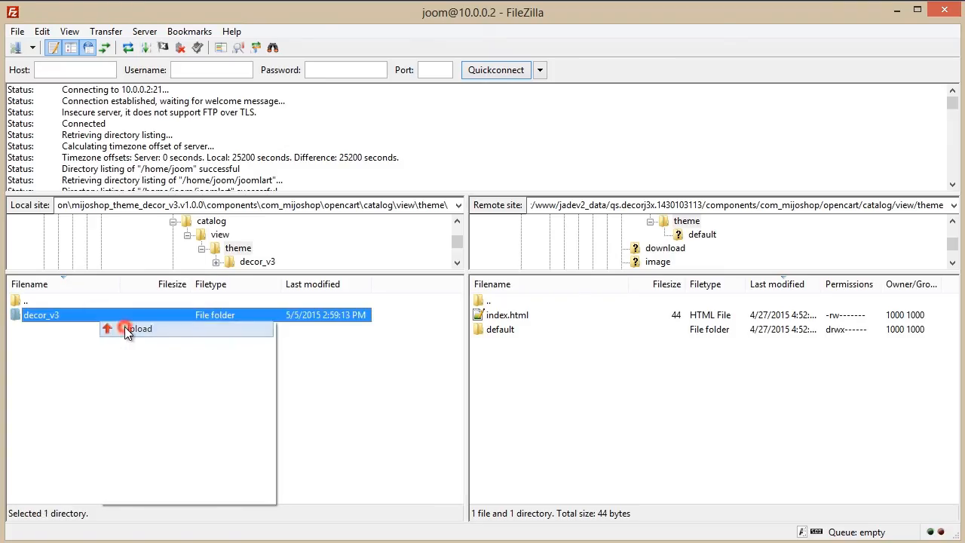
pyautogui.click(139, 329)
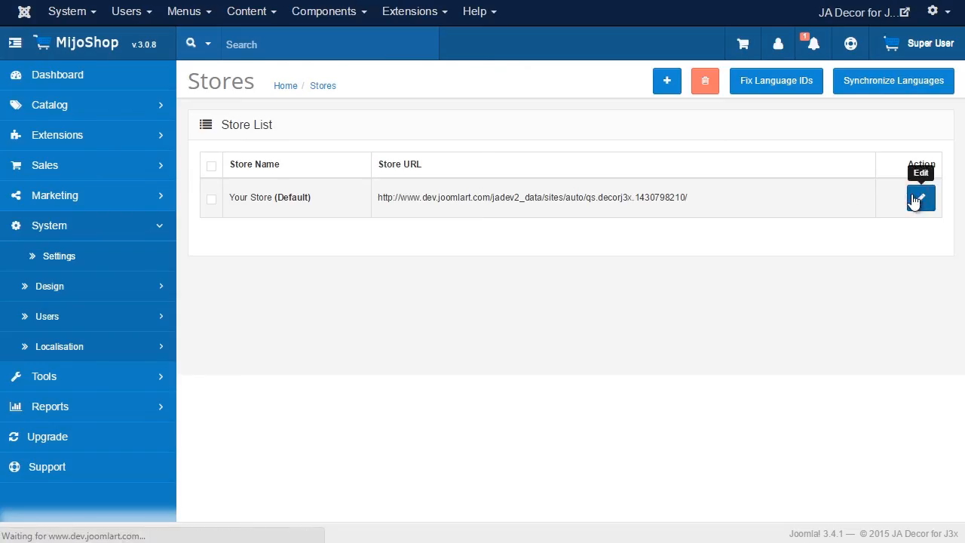
# Set the default store's template to decor_v3 and save the store settings
pyautogui.click(920, 198)
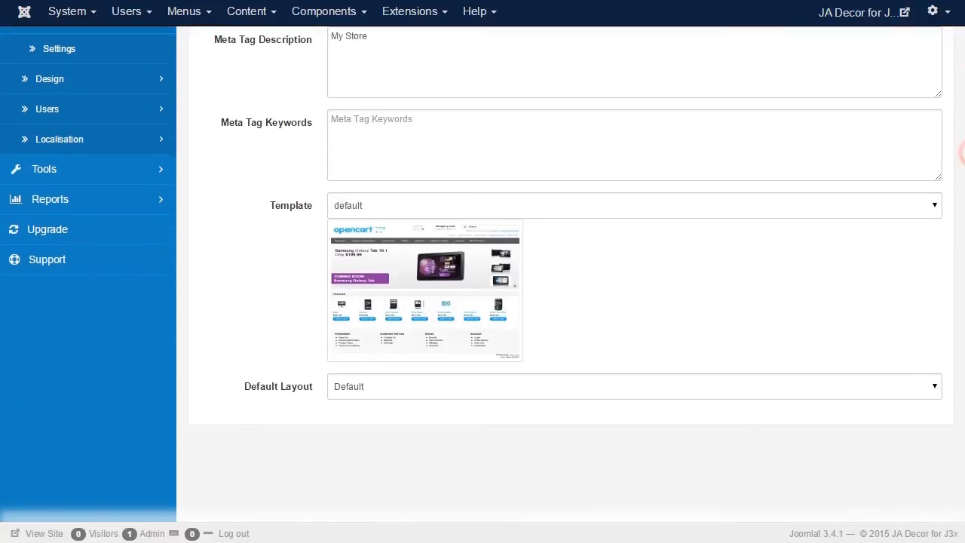
pyautogui.click(634, 205)
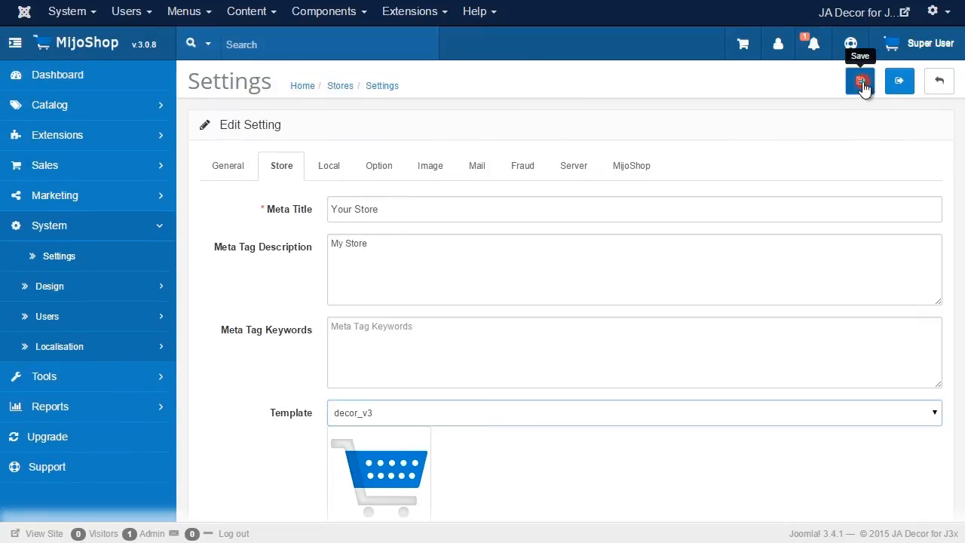
pyautogui.click(860, 81)
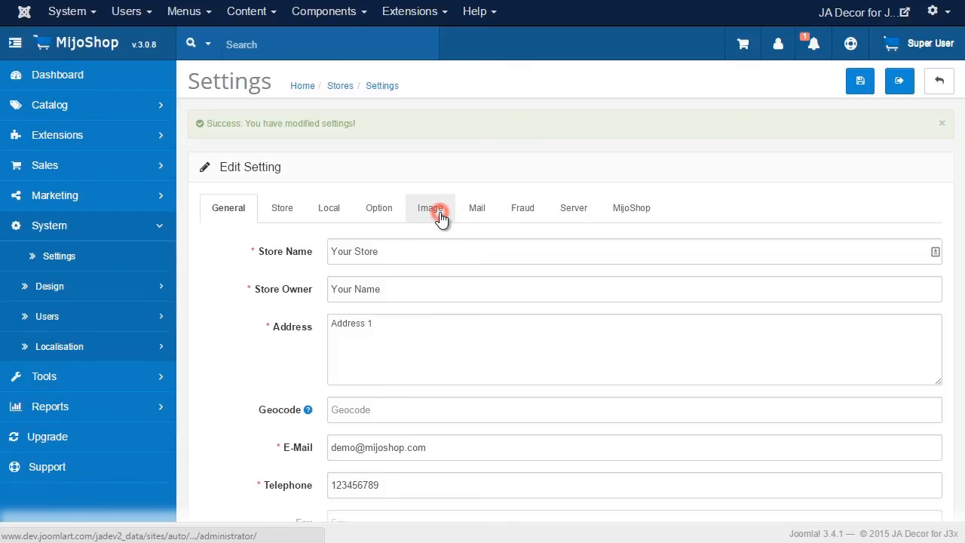
# Change the Product Image Popup Size to 500 by 400 on the Image settings and save
pyautogui.click(429, 208)
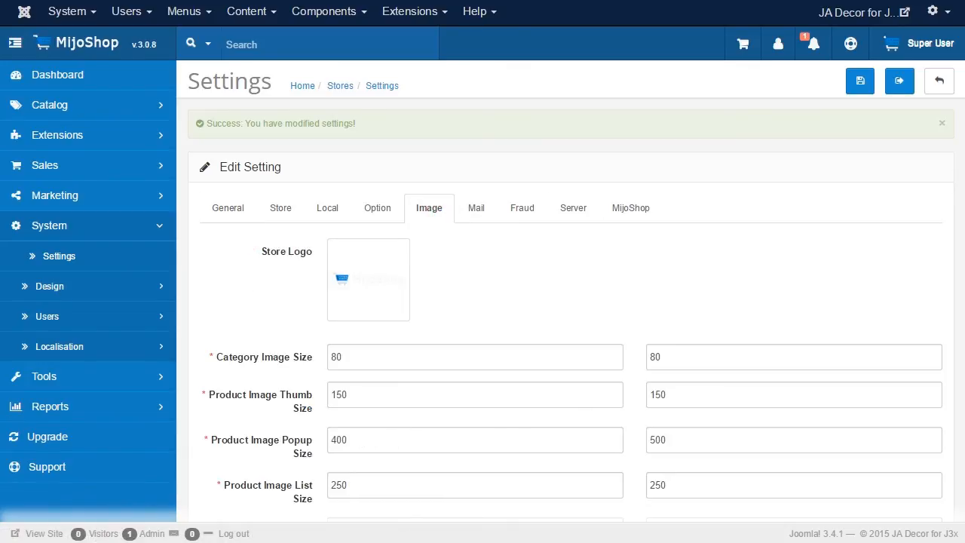
pyautogui.scroll(-3)
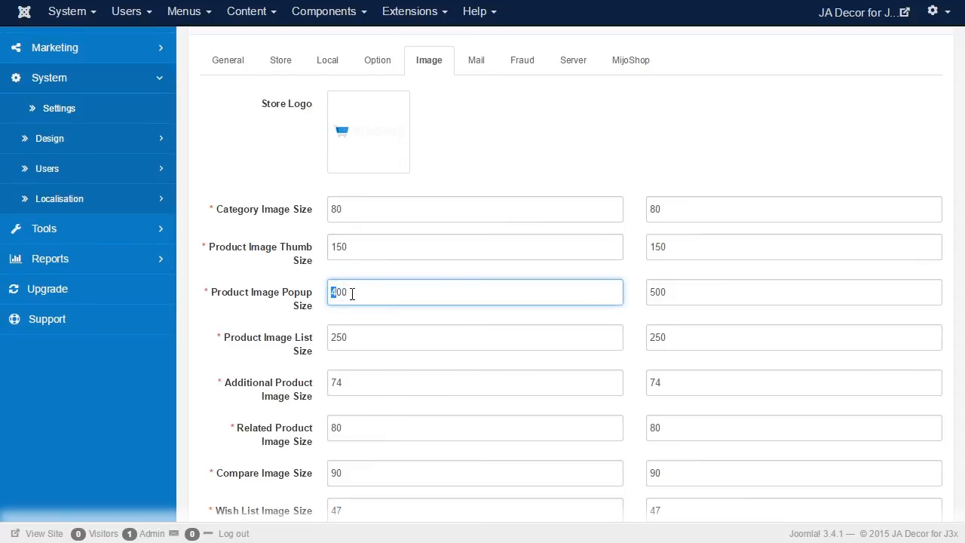
pyautogui.click(794, 292)
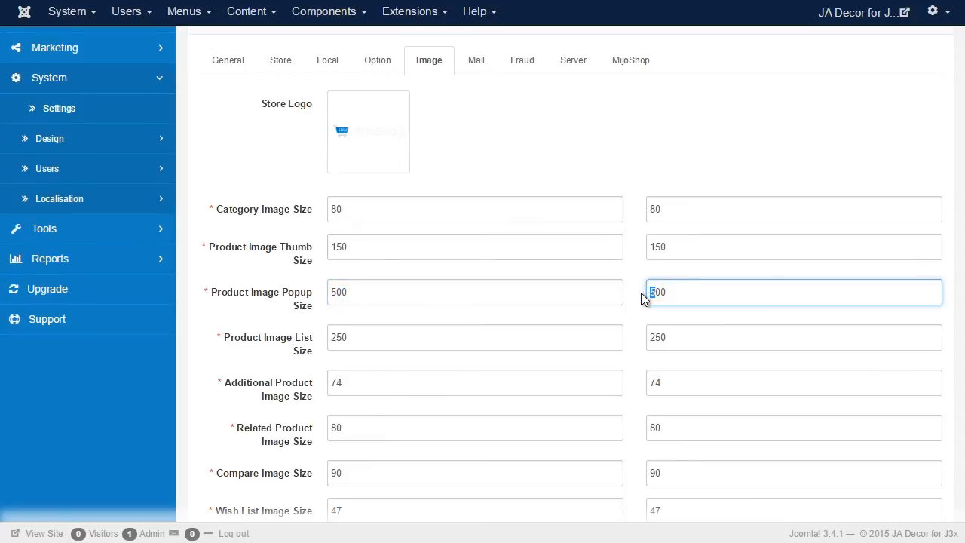
pyautogui.write('400')
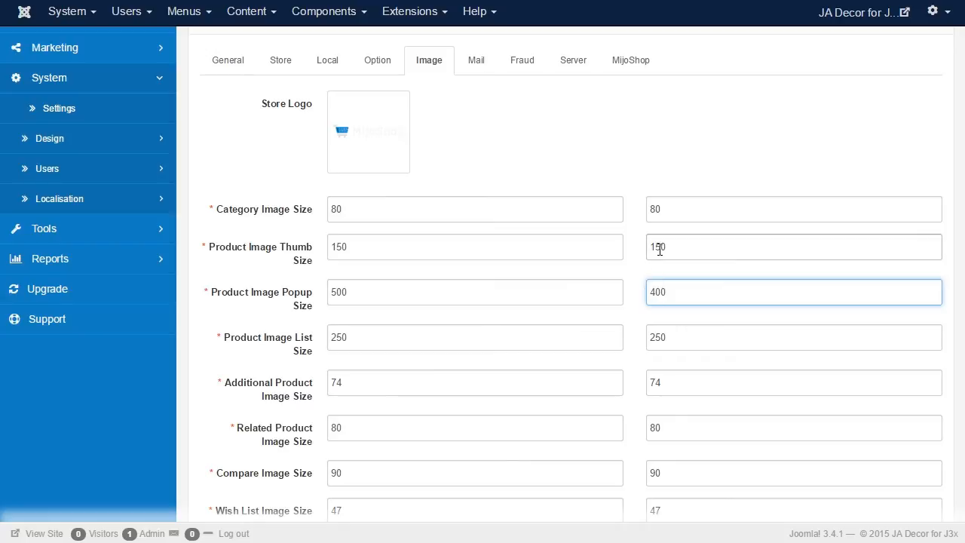
pyautogui.click(793, 292)
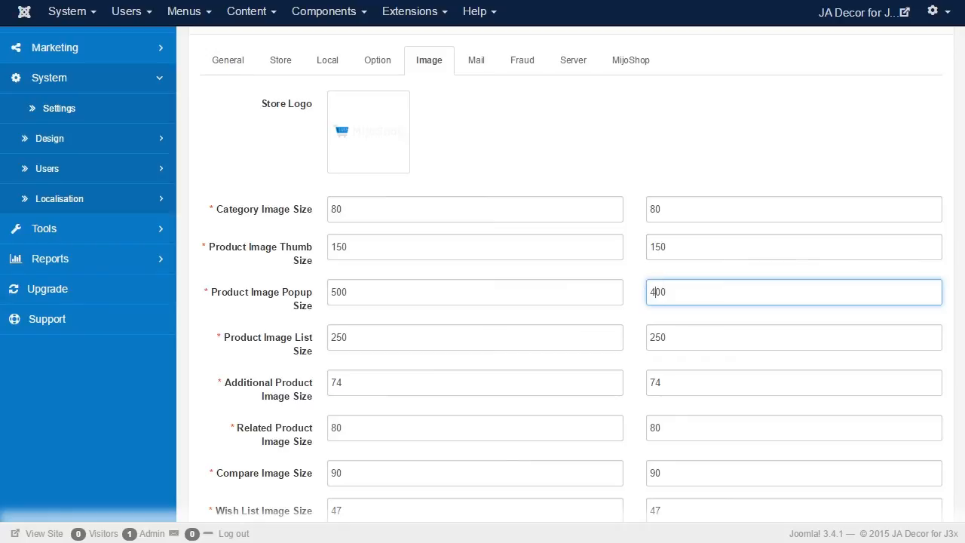
pyautogui.click(860, 81)
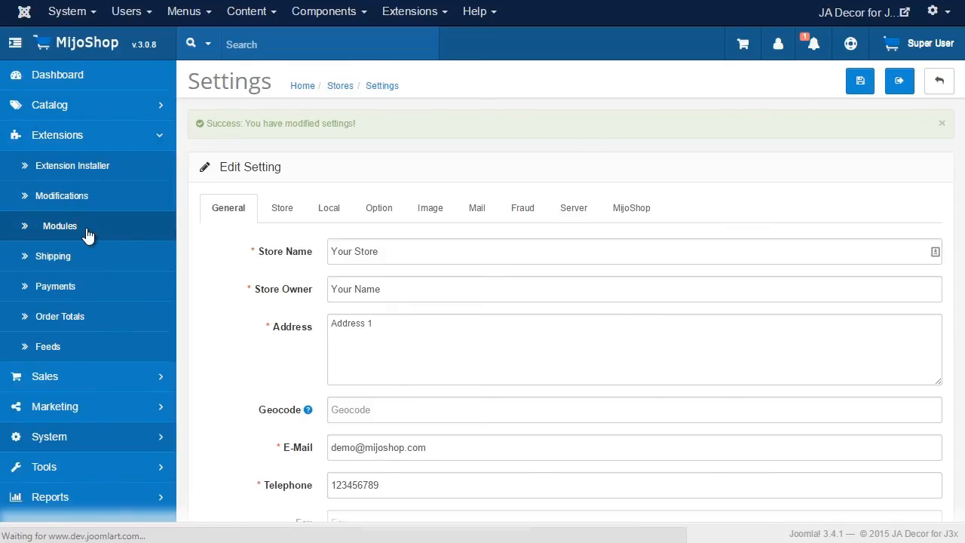
# Install the Bestsellers module from Extensions > Modules
pyautogui.click(60, 227)
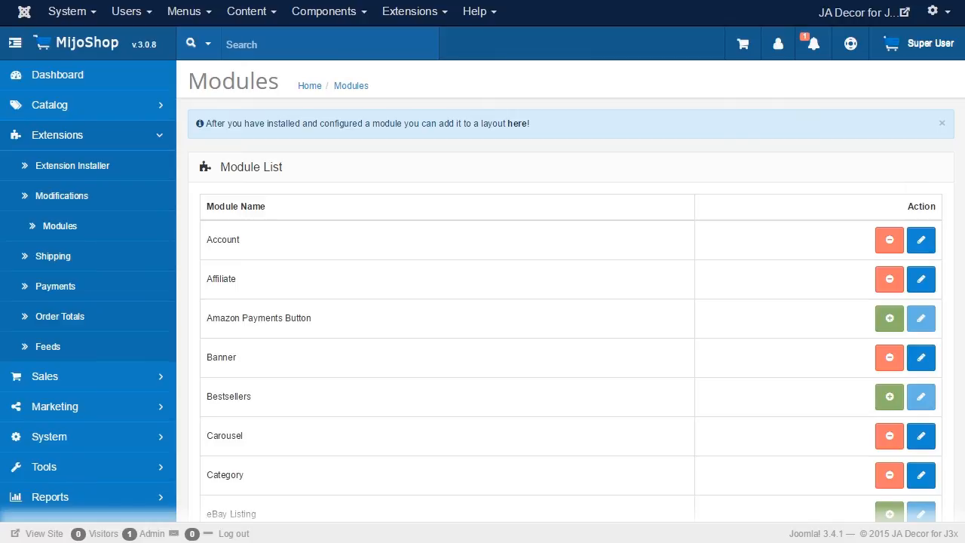
pyautogui.scroll(-3)
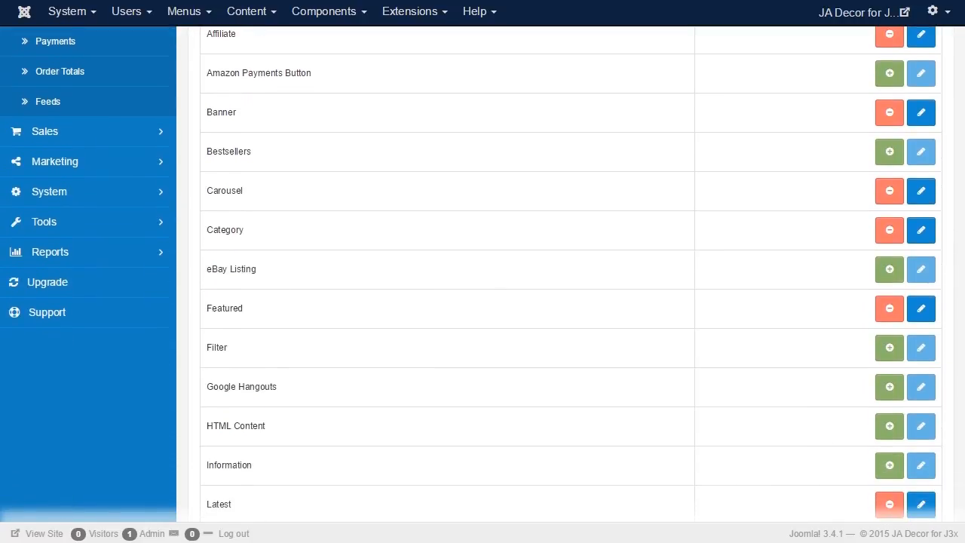
pyautogui.scroll(-3)
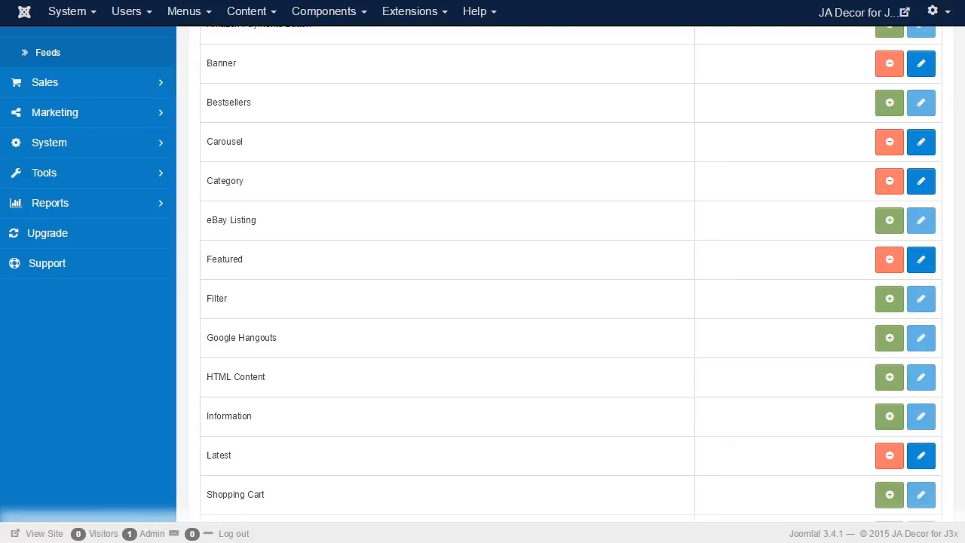
pyautogui.moveTo(890, 103)
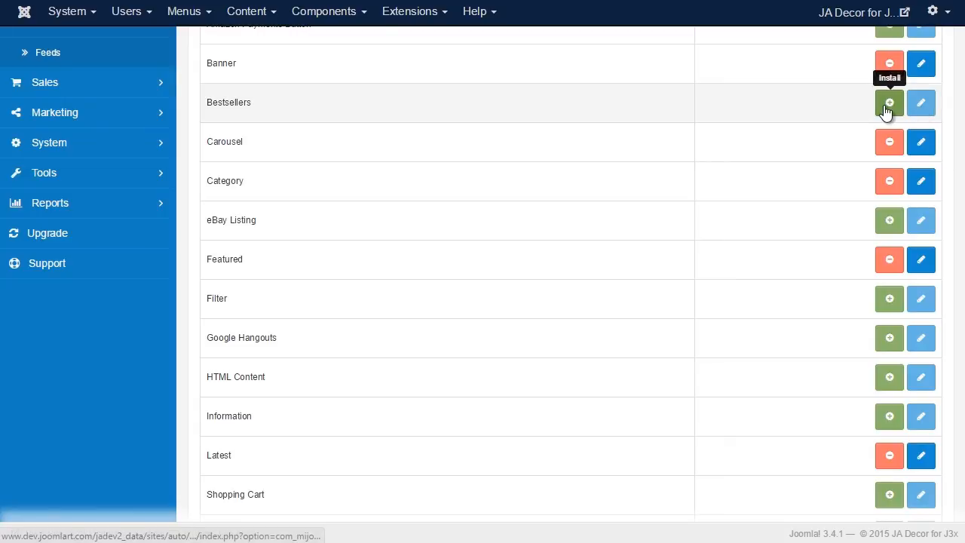
pyautogui.click(890, 103)
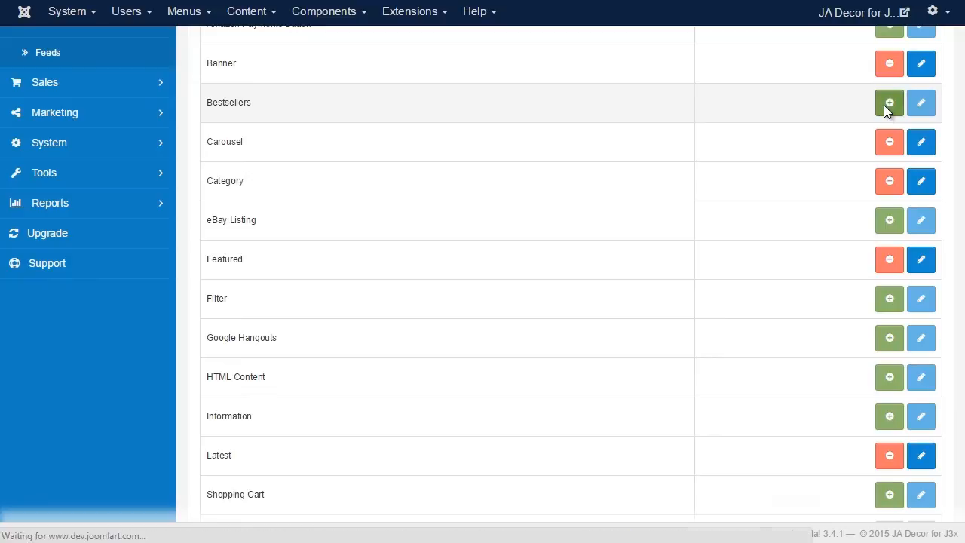
pyautogui.click(890, 103)
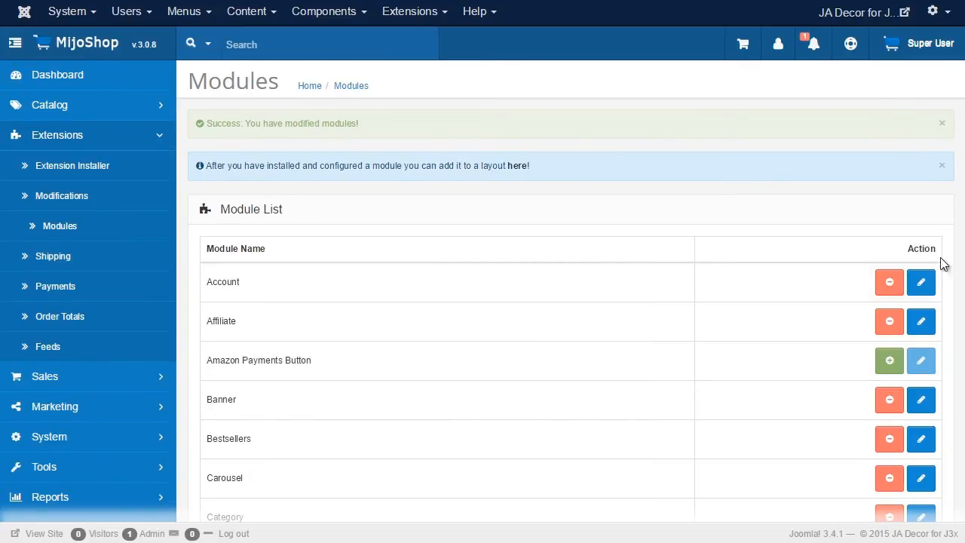
pyautogui.moveTo(920, 439)
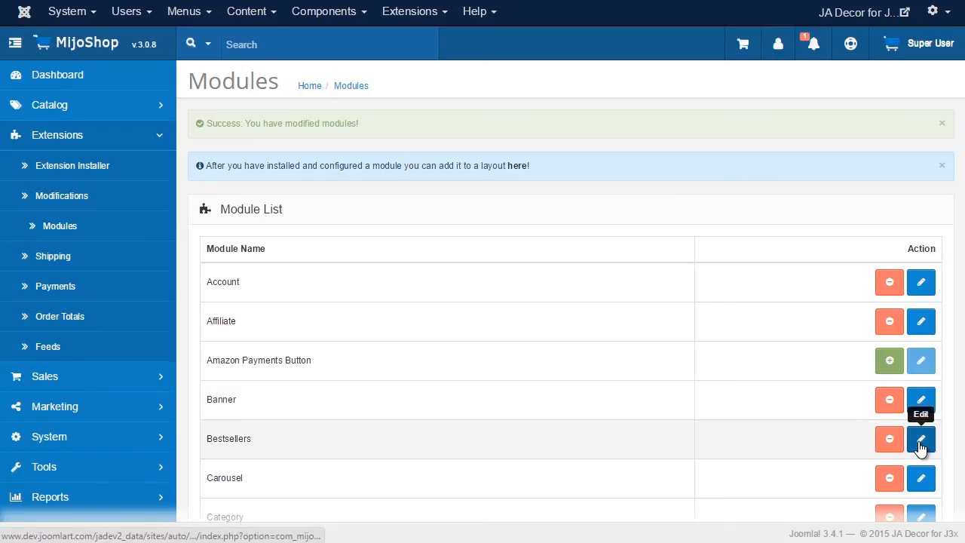
# Configure Bestsellers as 'Home' with limit 3, 250 by 250 images, Enabled, and Save & Close
pyautogui.click(920, 439)
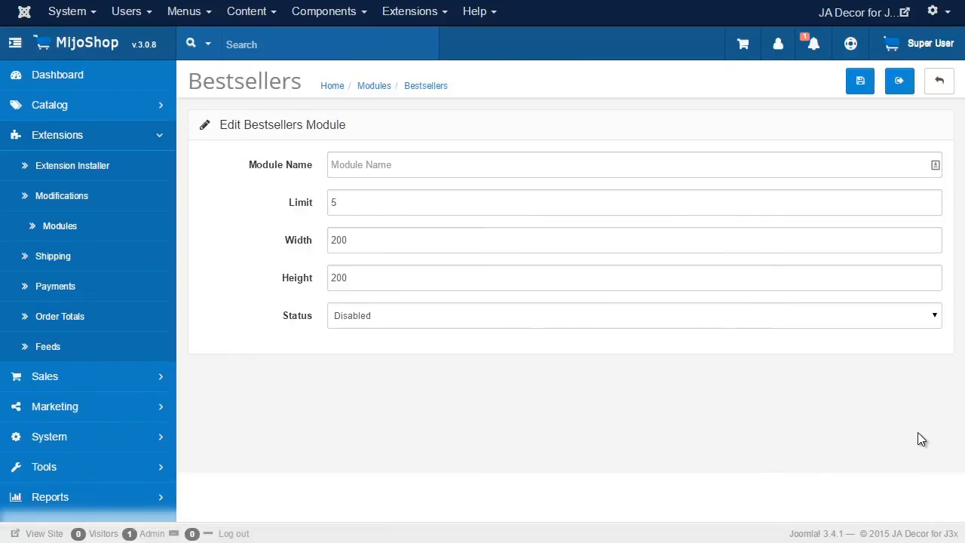
pyautogui.click(633, 165)
pyautogui.write('Home')
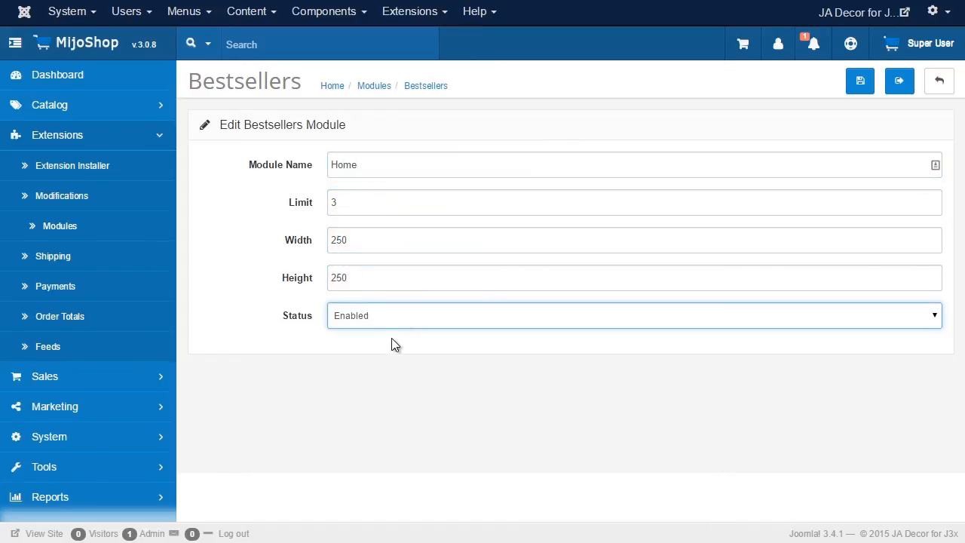
pyautogui.click(860, 82)
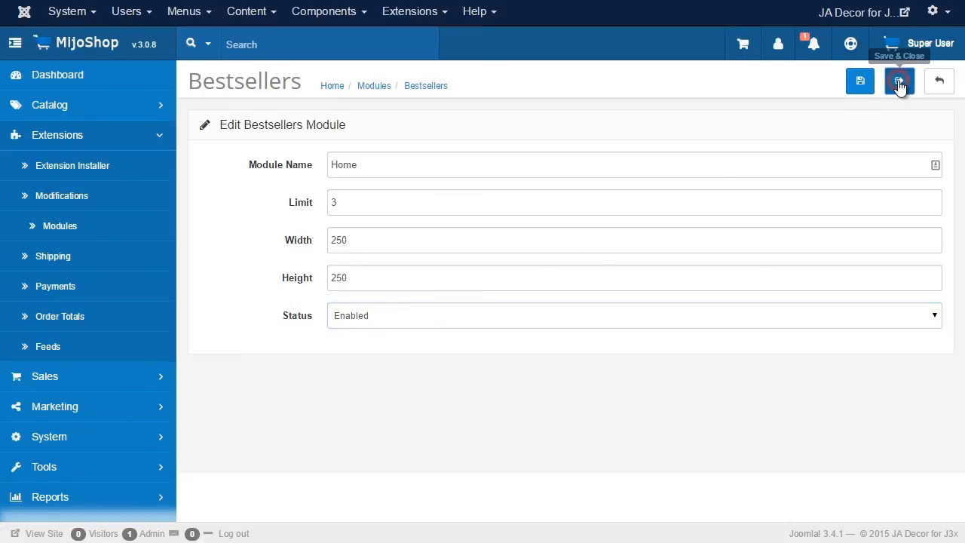
pyautogui.click(899, 82)
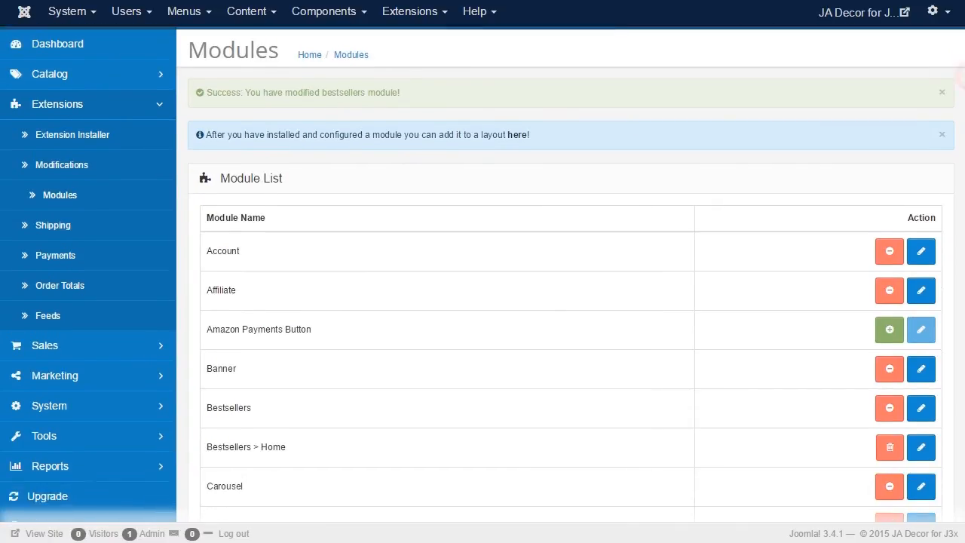
pyautogui.scroll(-3)
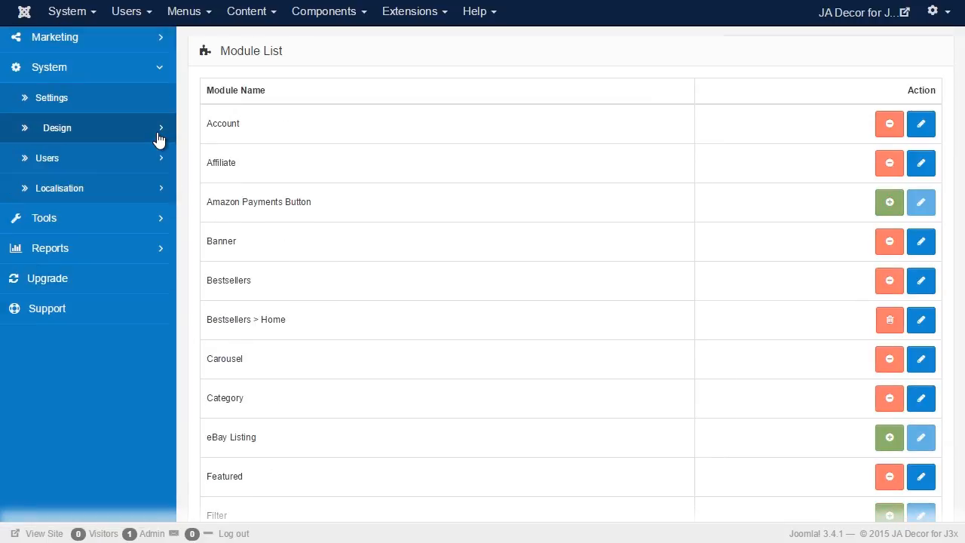
# Open the Home layout for editing from System > Design > Layouts
pyautogui.click(58, 127)
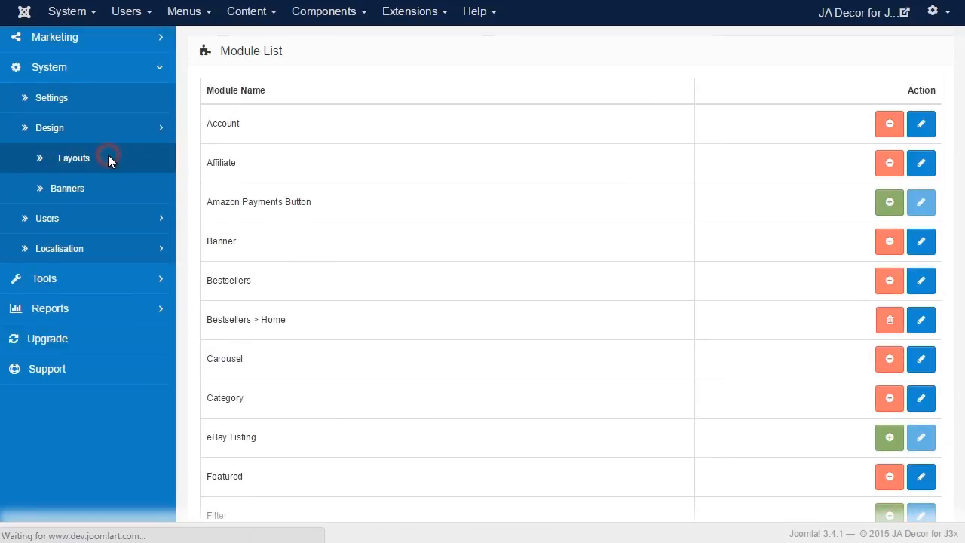
pyautogui.click(74, 158)
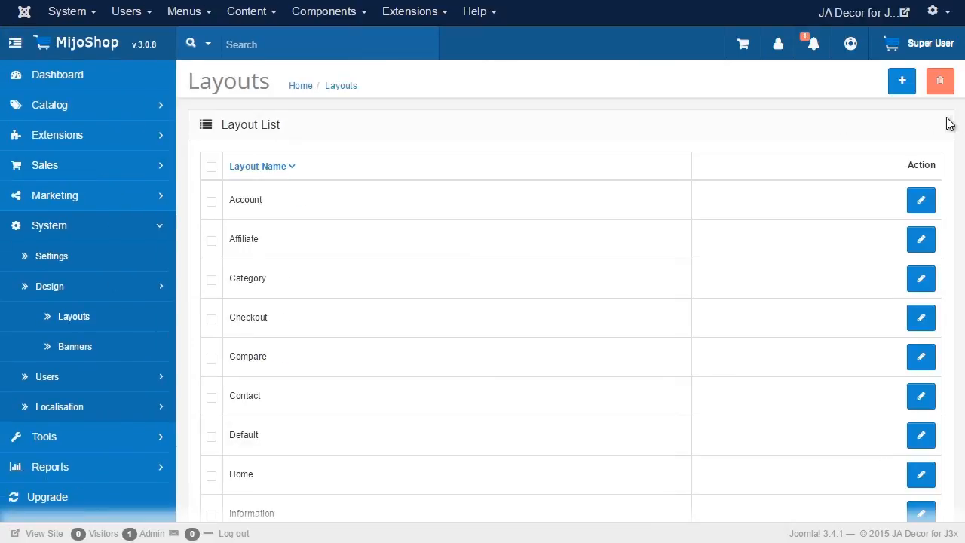
pyautogui.scroll(-3)
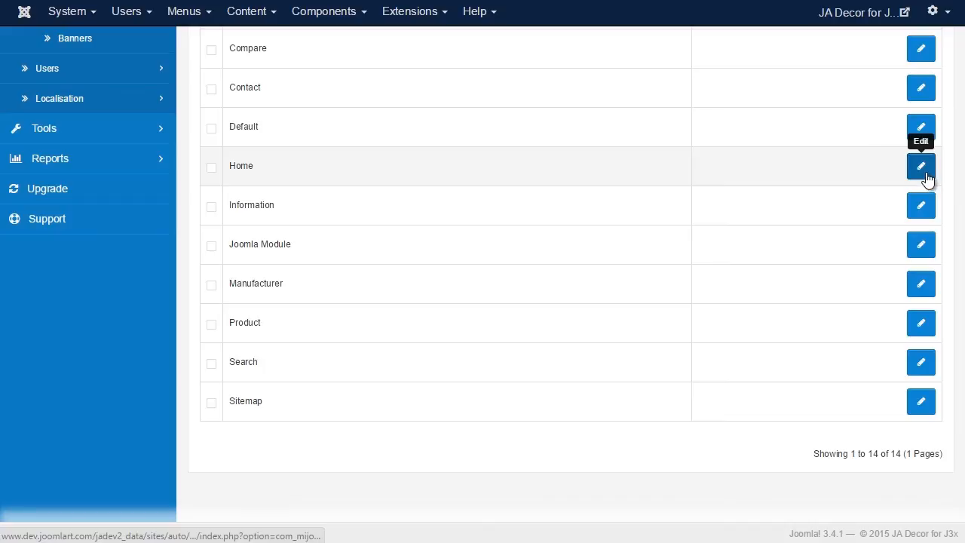
pyautogui.click(920, 166)
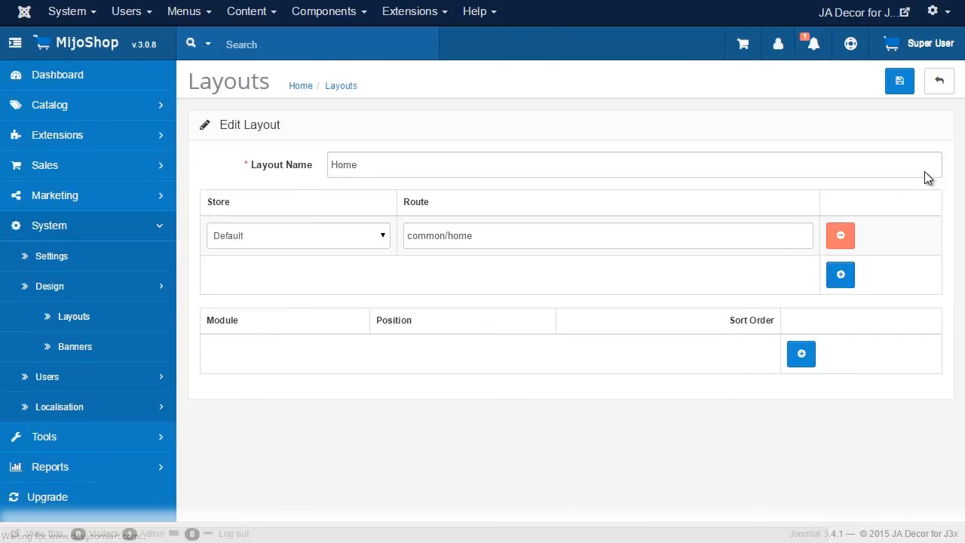
pyautogui.moveTo(893, 186)
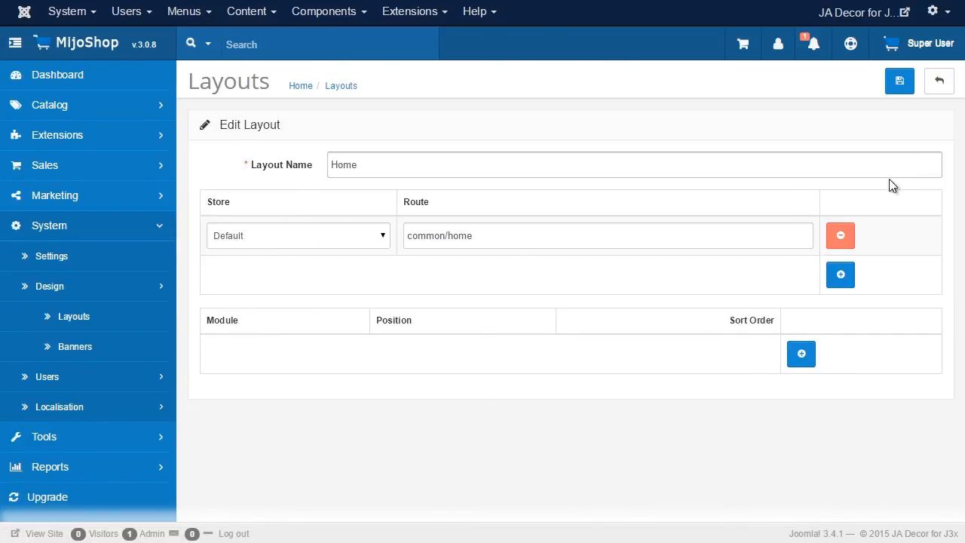
# Add a module row with Bestsellers > Home at Content Top and save the Home layout
pyautogui.click(801, 353)
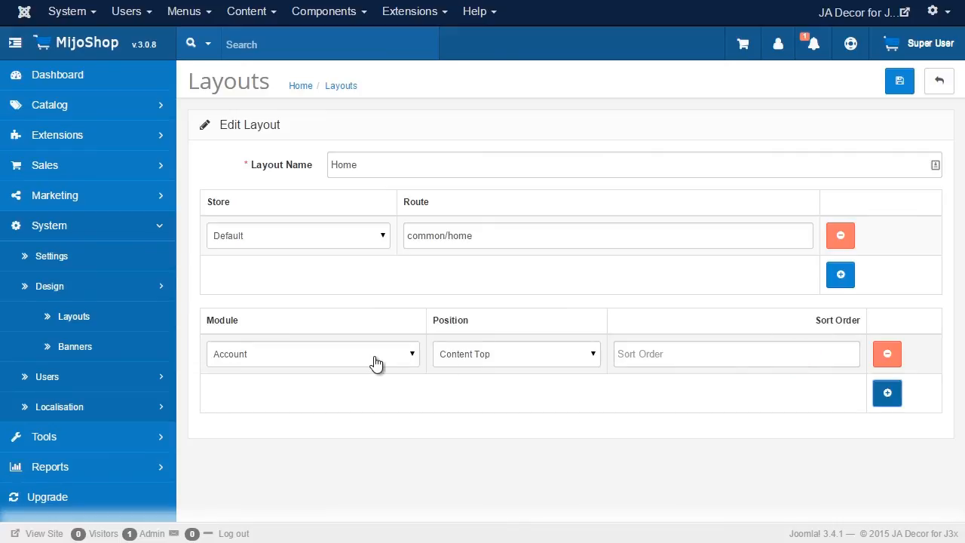
pyautogui.click(312, 353)
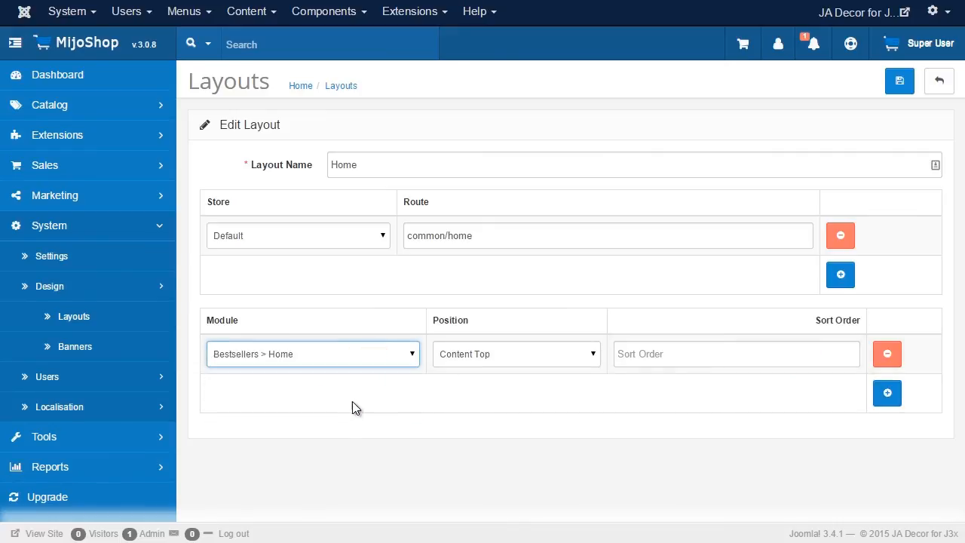
pyautogui.click(515, 353)
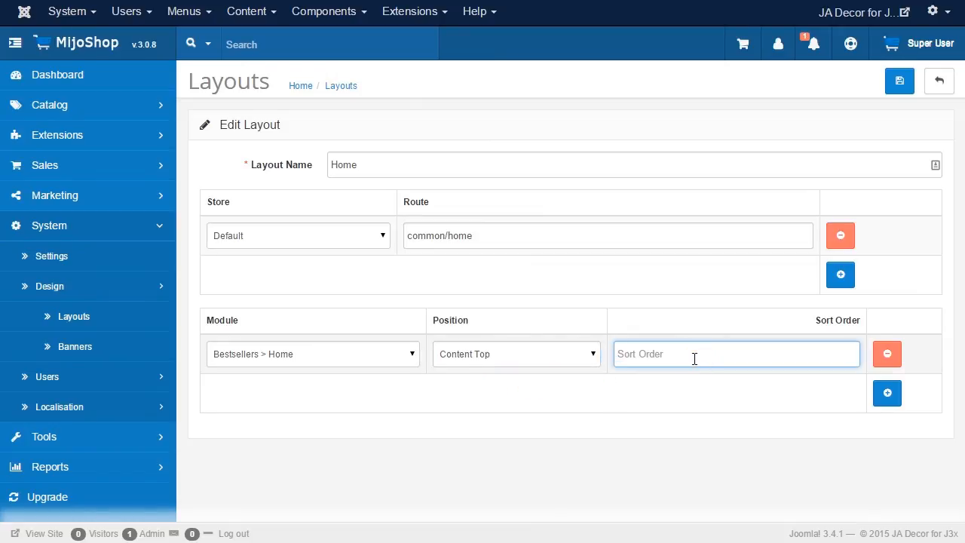
pyautogui.click(899, 82)
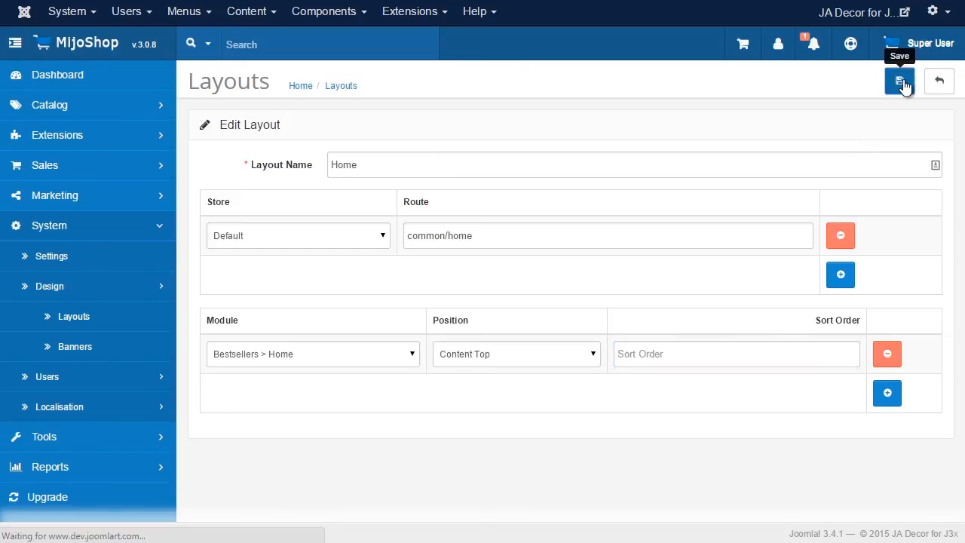
pyautogui.click(901, 82)
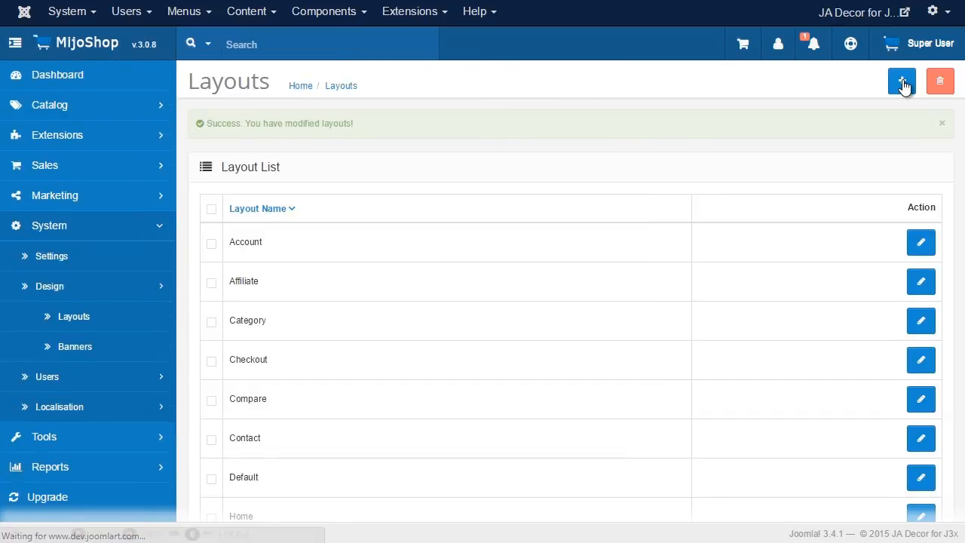